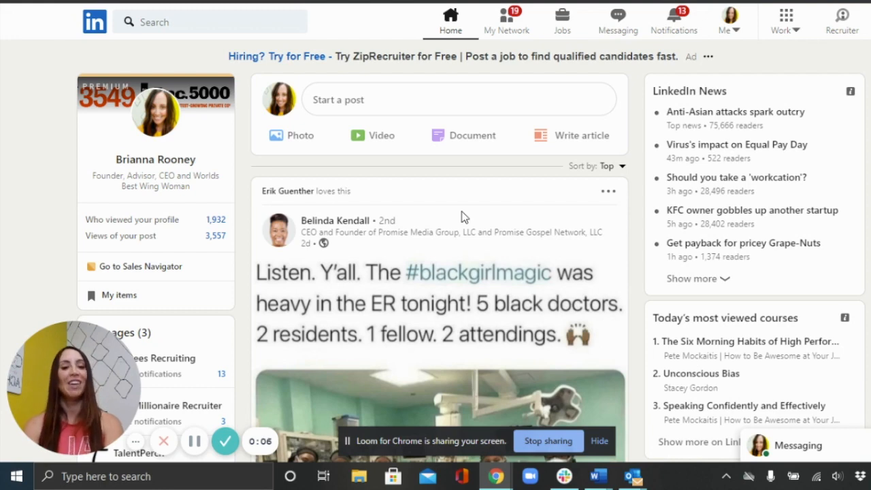
mouse_move(348, 26)
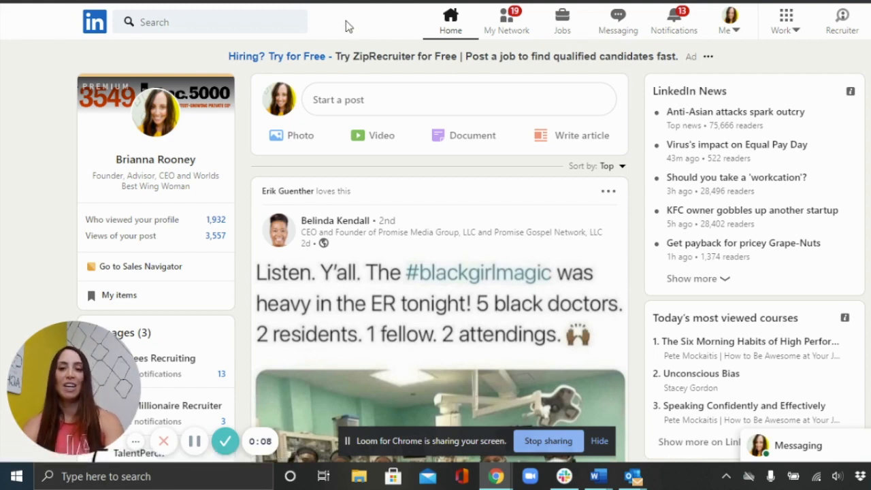
Bring up LinkedIn's recent searches and suggestions from the top search bar.
left_click(204, 22)
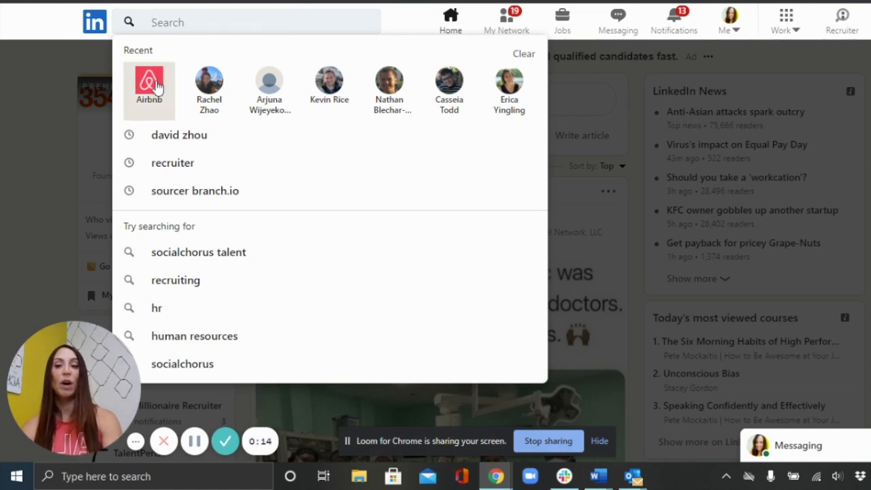
Go to Airbnb's company page from recent searches and reach its About section.
left_click(149, 85)
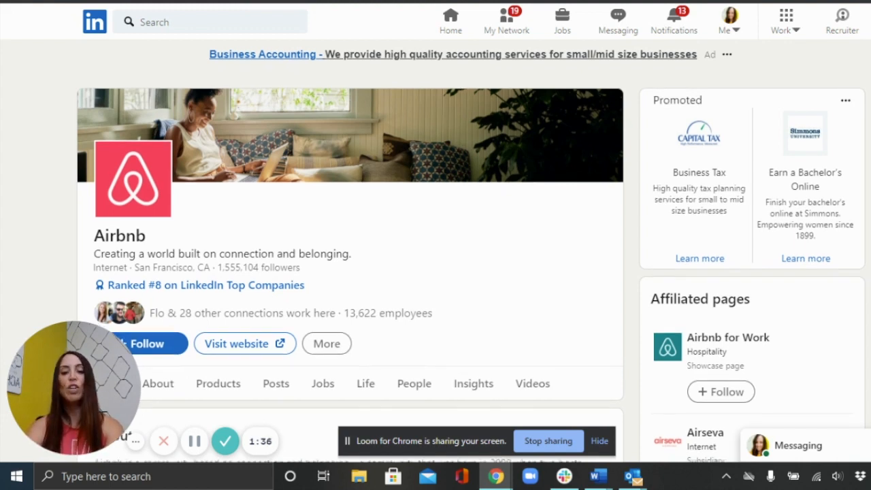
scroll("down", 3)
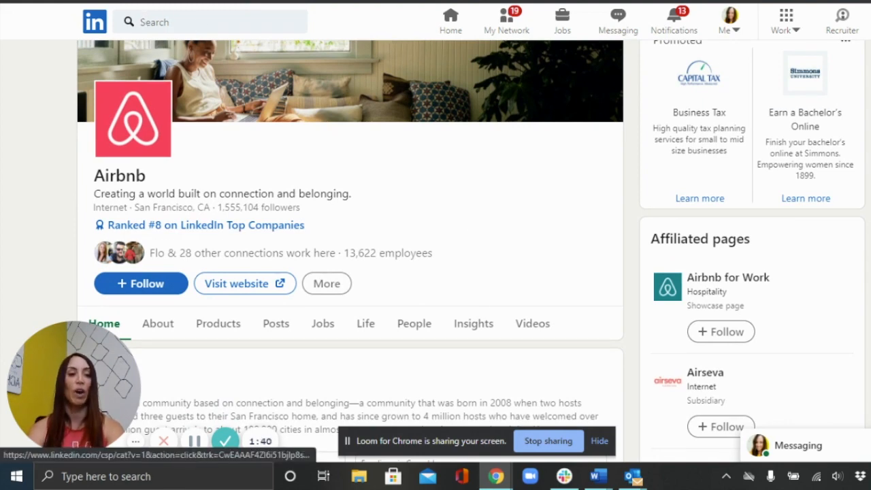
scroll("down", 3)
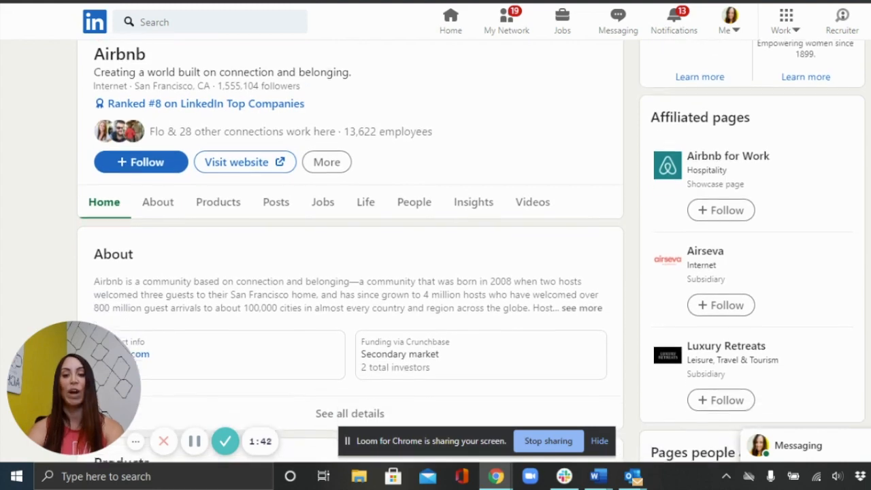
scroll("down", 3)
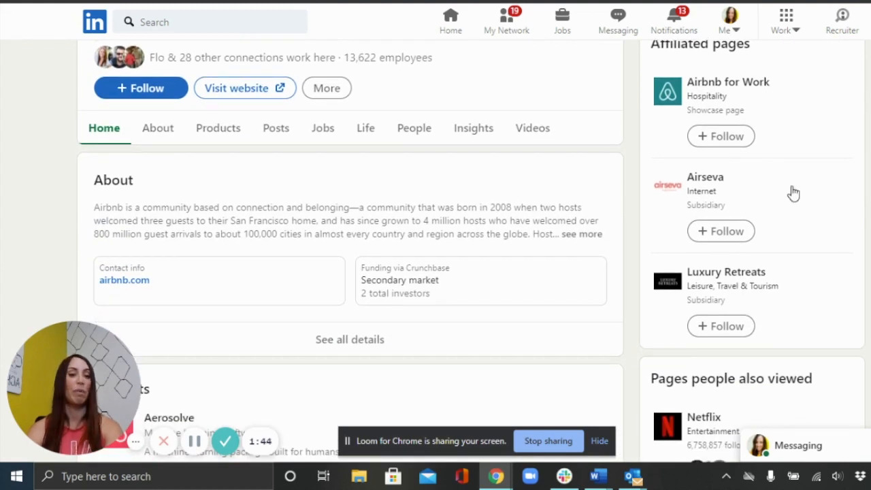
mouse_move(157, 180)
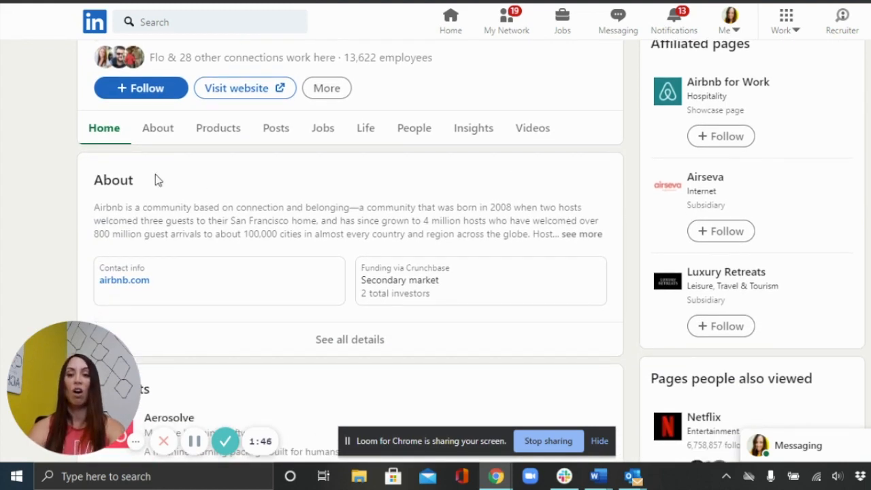
mouse_move(544, 298)
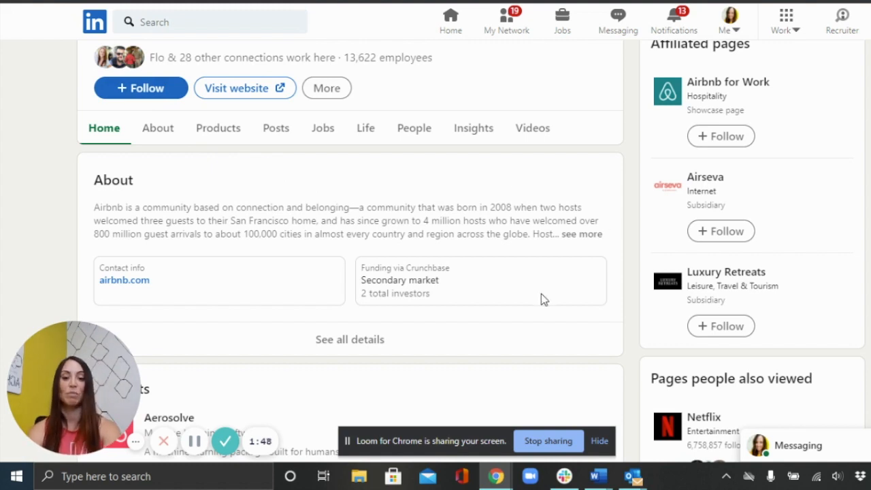
mouse_move(411, 180)
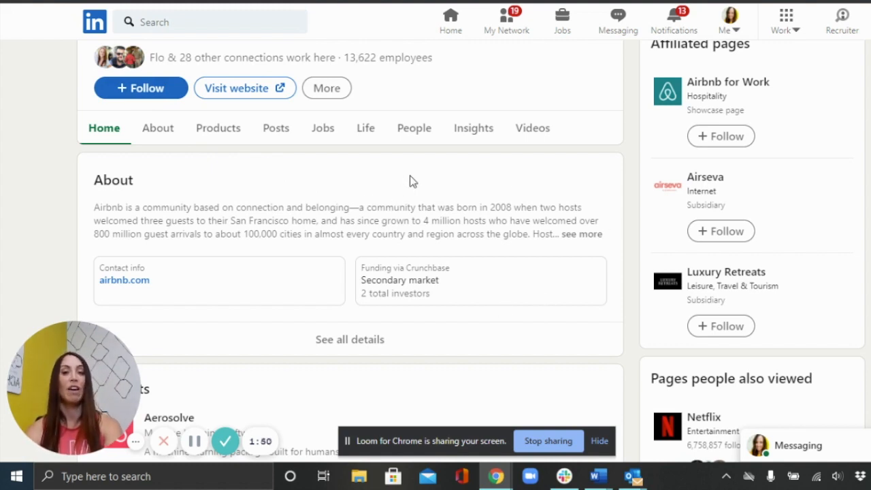
mouse_move(411, 162)
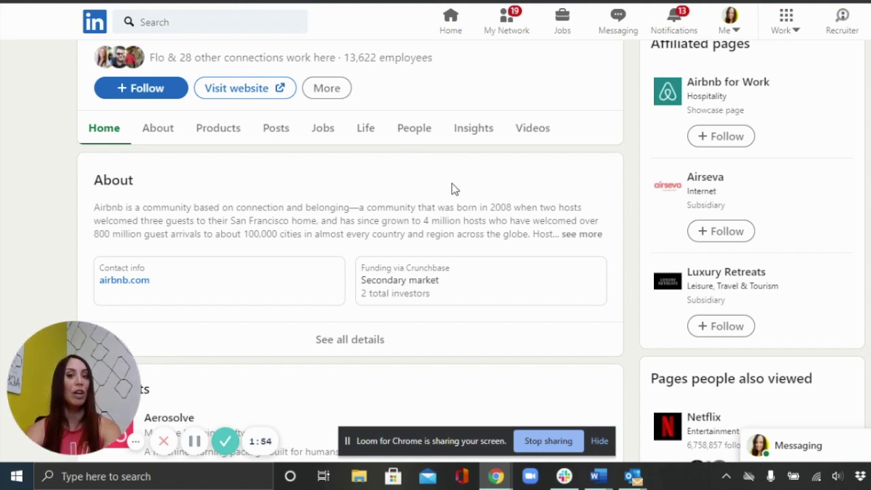
Filter Airbnb's People tab by 'software engineers', narrowing 13,622 employees to 1,932.
left_click(413, 128)
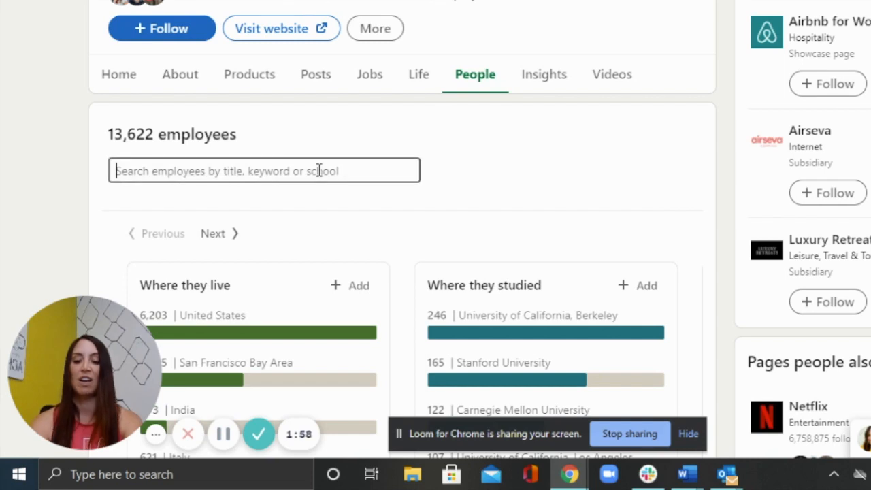
type("softa")
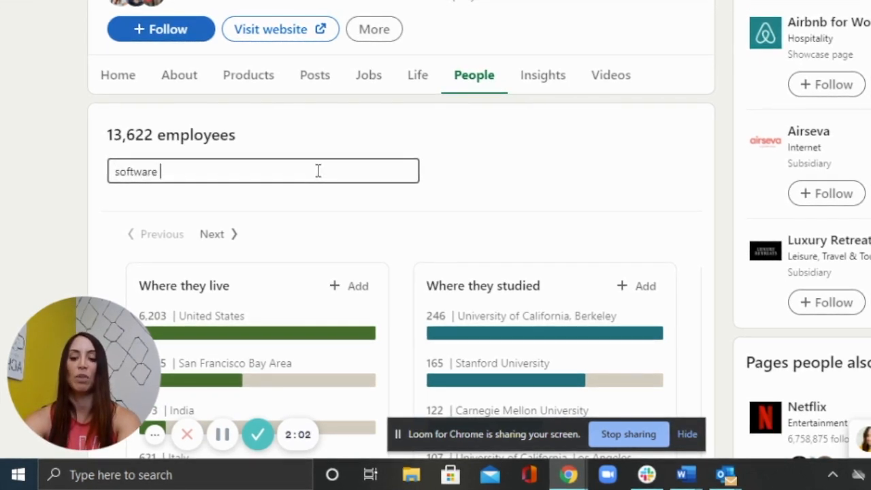
type("engineers")
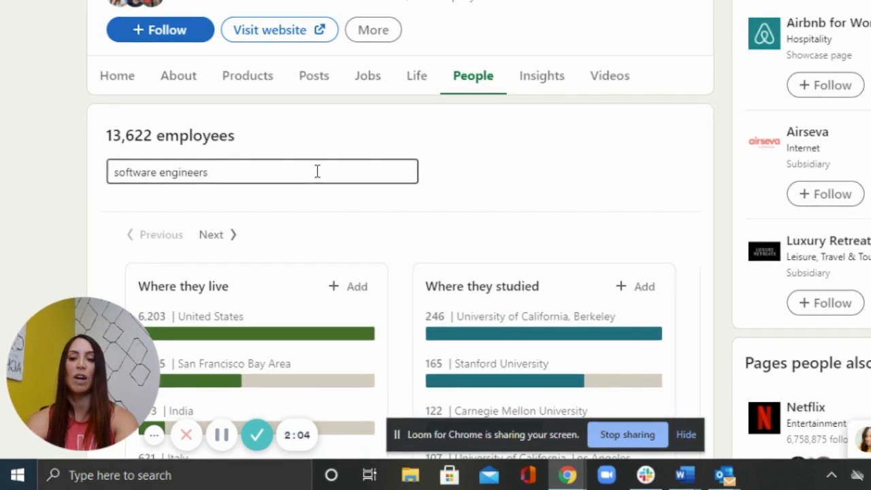
key("Enter")
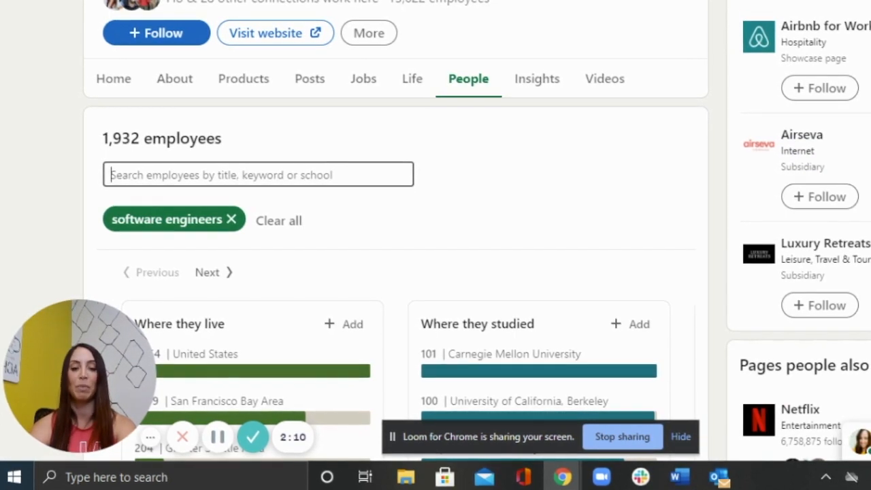
Review the Where they live and Where they studied breakdowns for Airbnb's software engineers.
scroll("down", 3)
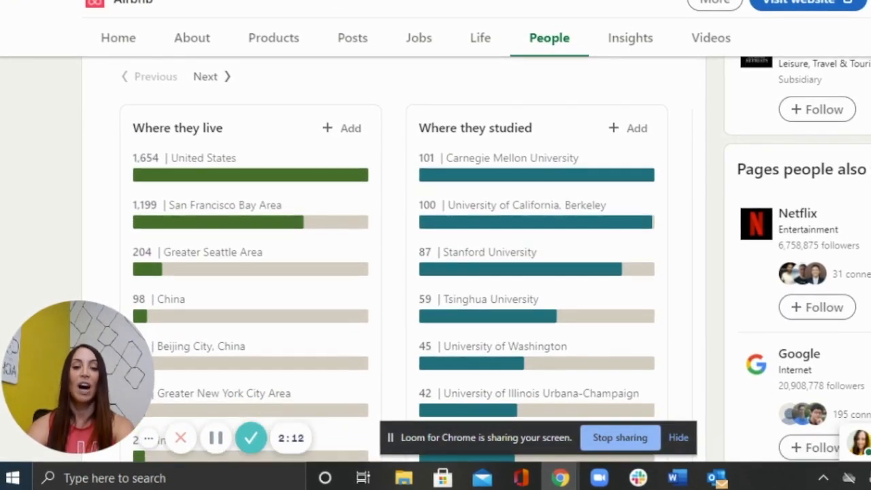
scroll("down", 3)
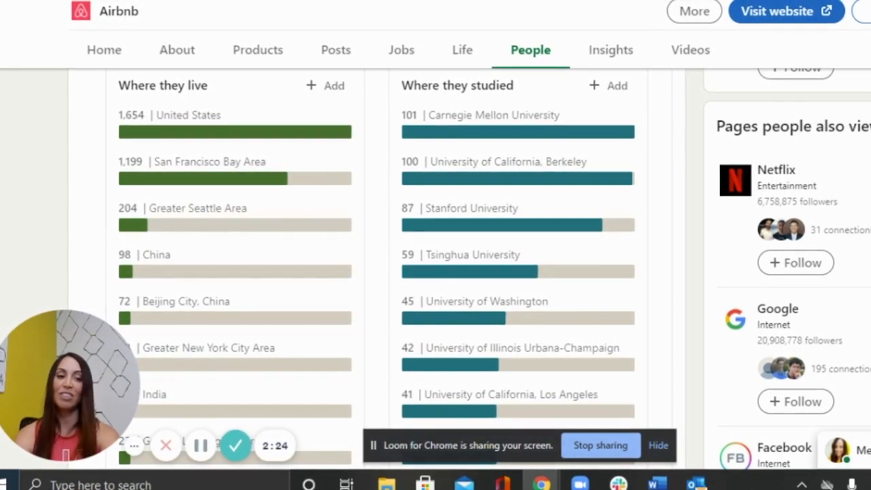
scroll("down", 3)
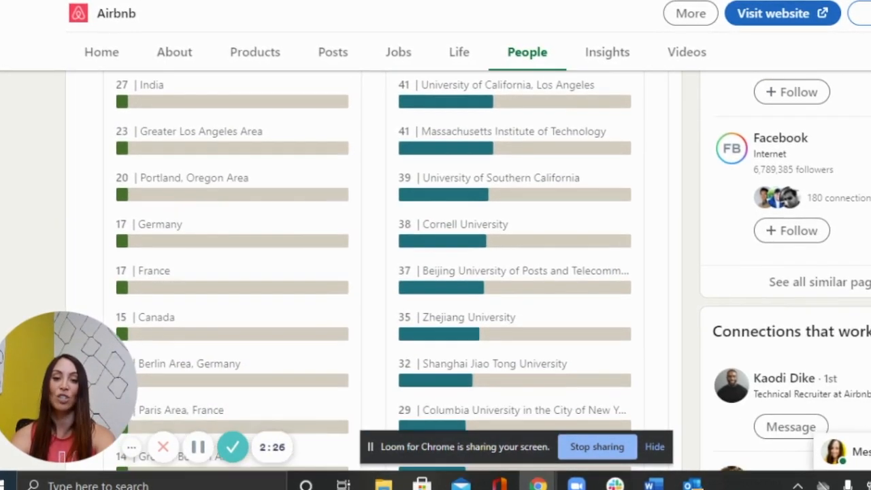
scroll("down", 3)
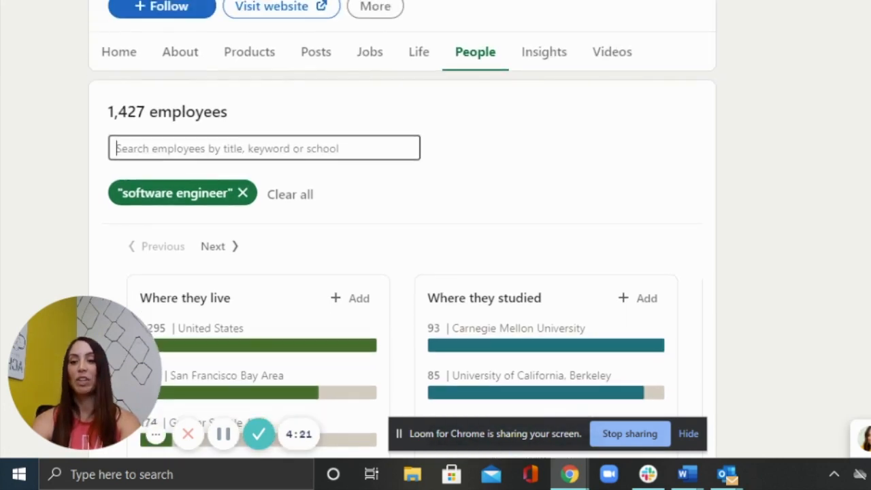
scroll("down", 3)
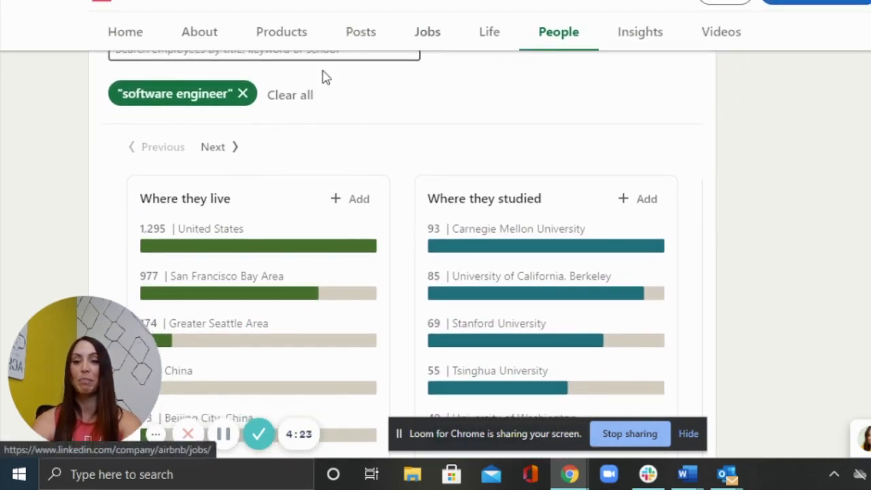
mouse_move(229, 121)
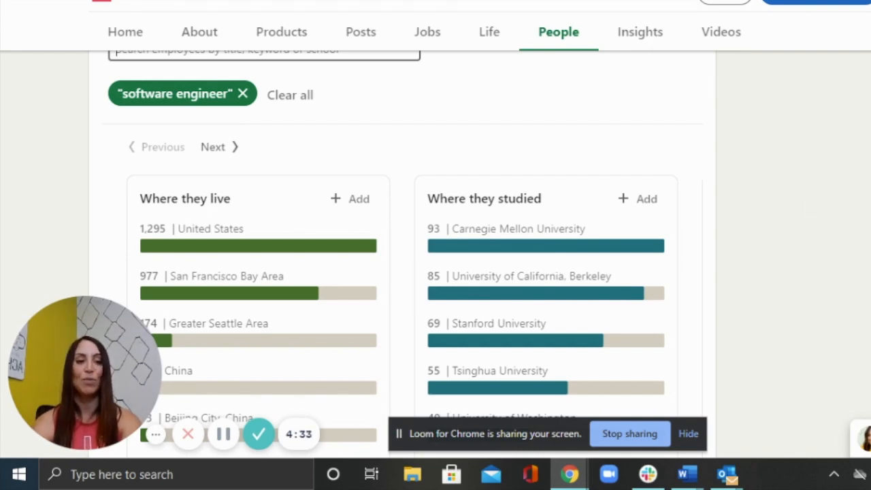
scroll("down", 3)
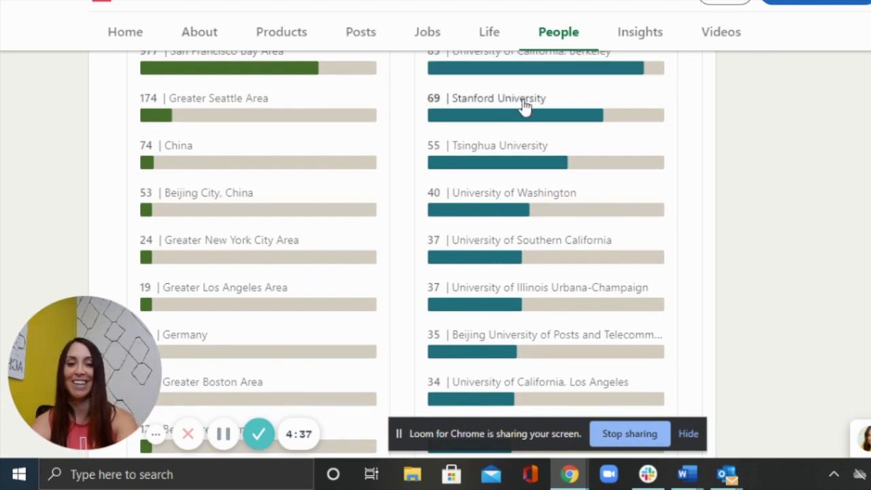
mouse_move(657, 263)
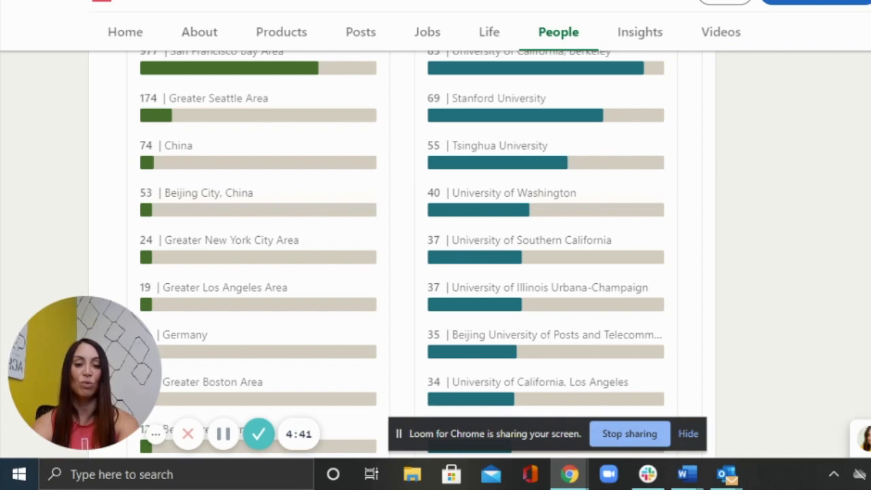
scroll("down", 3)
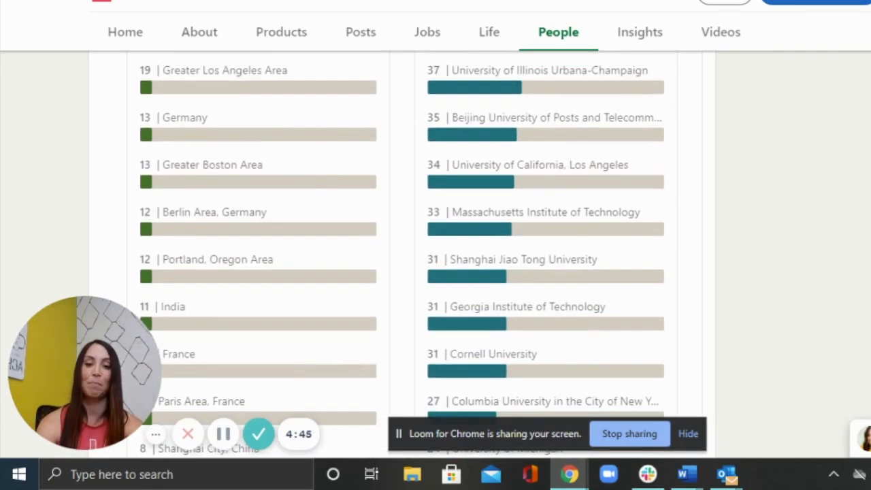
scroll("down", 3)
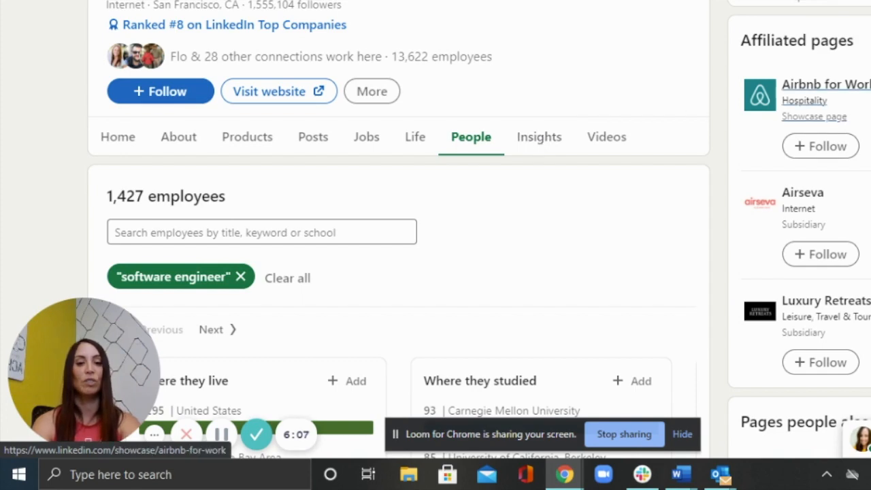
left_click(539, 136)
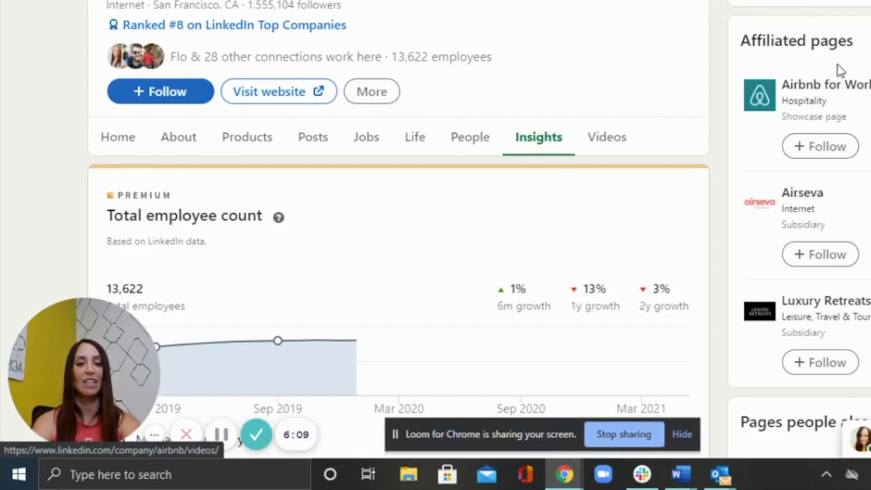
scroll("down", 3)
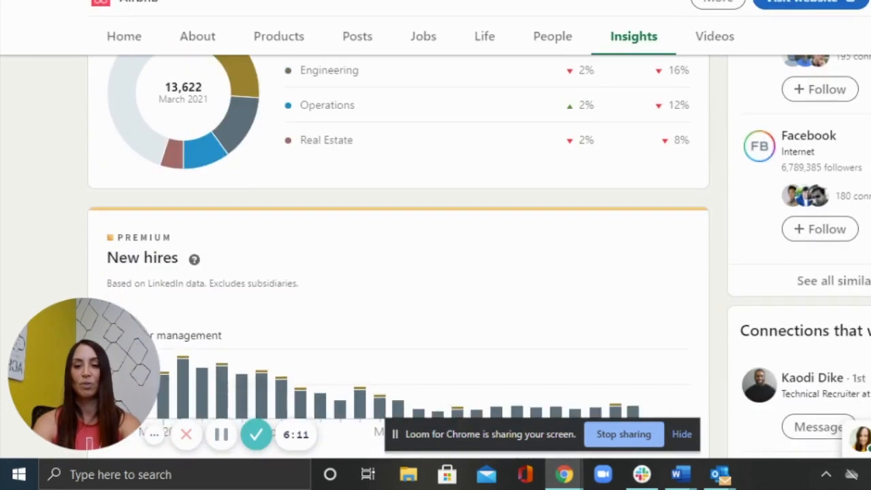
scroll("down", 3)
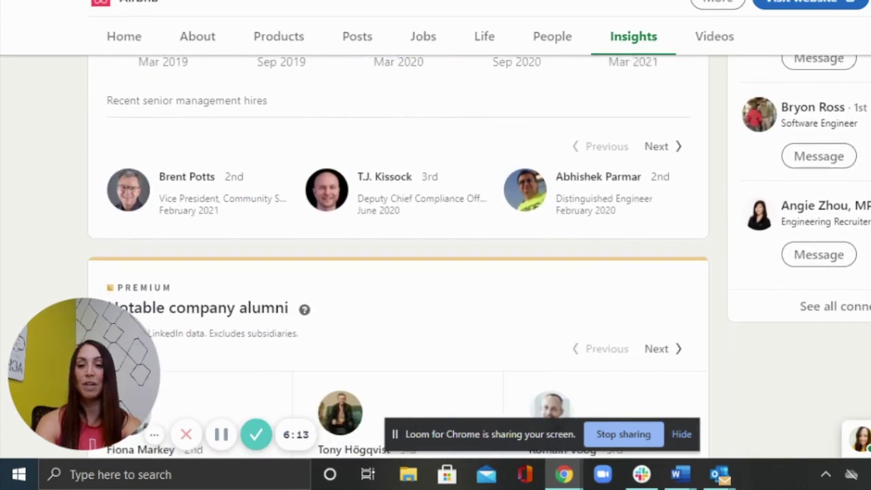
scroll("down", 3)
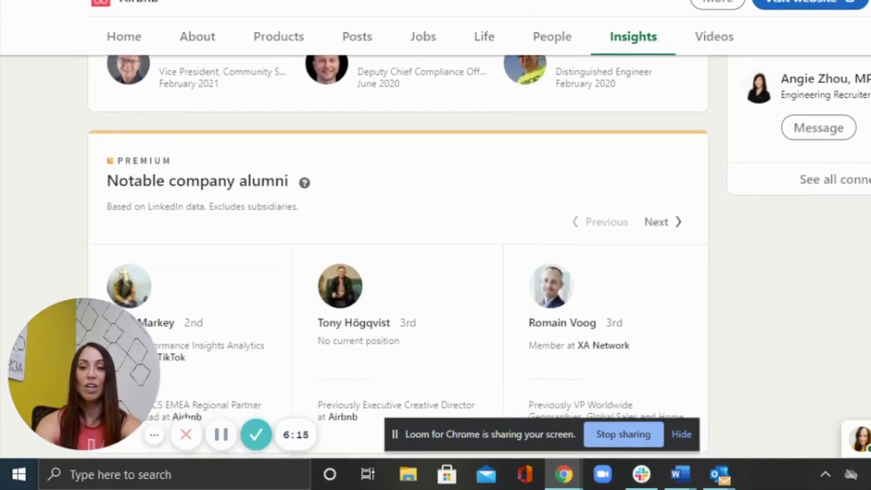
scroll("down", 3)
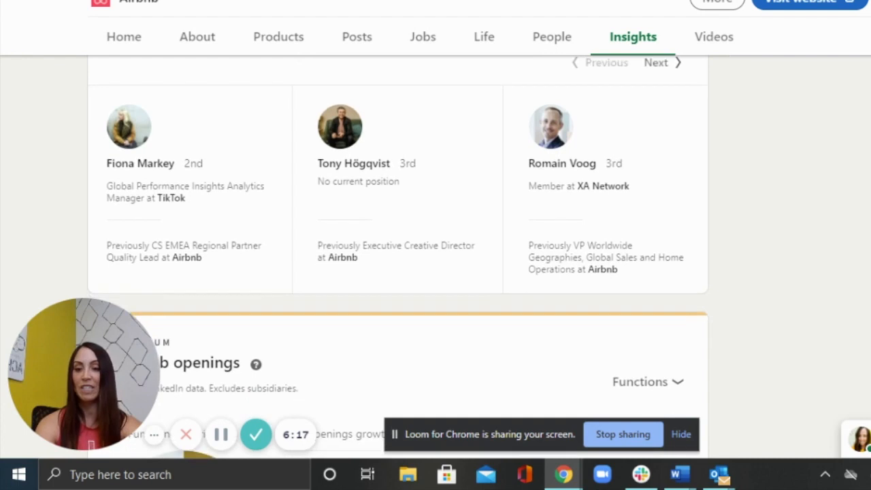
scroll("down", 3)
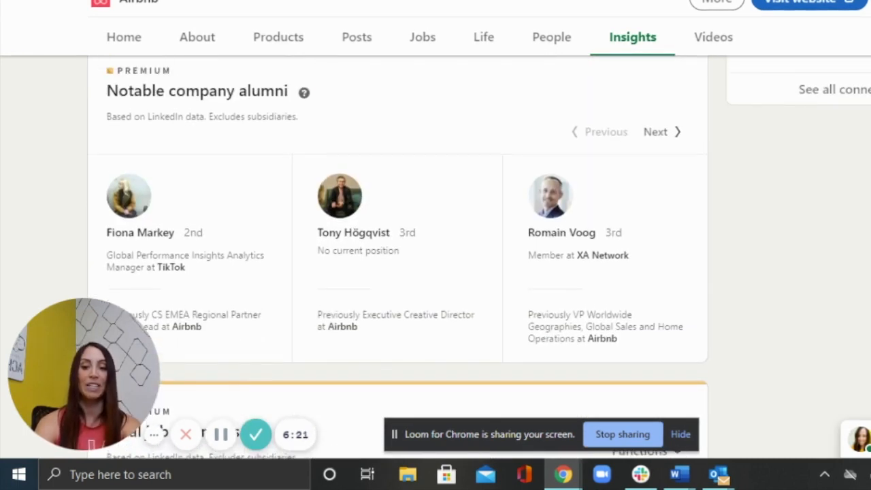
scroll("down", 3)
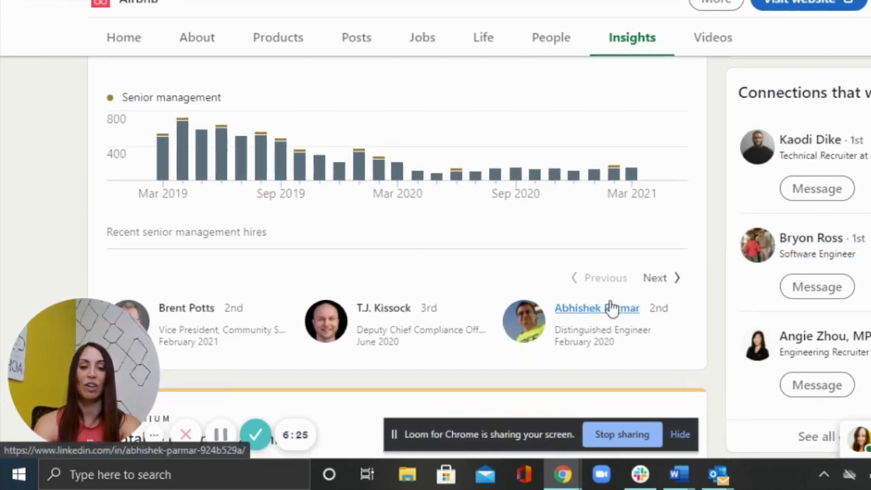
left_click(596, 308)
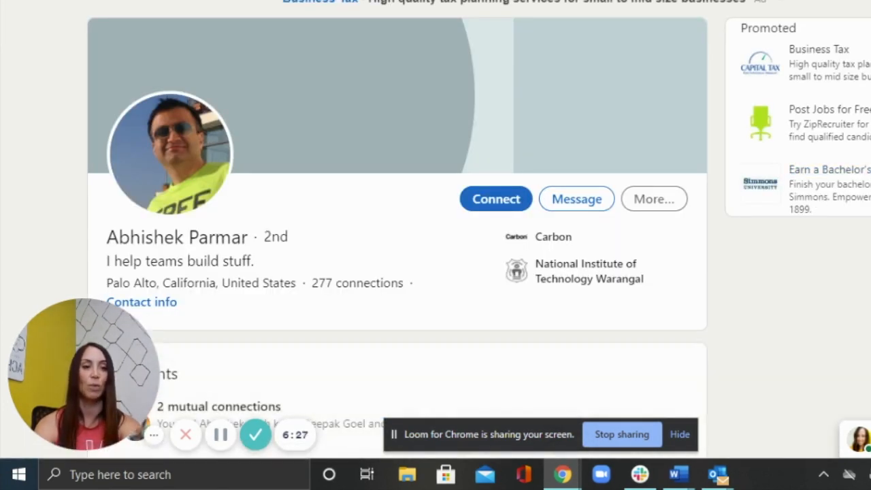
scroll("down", 3)
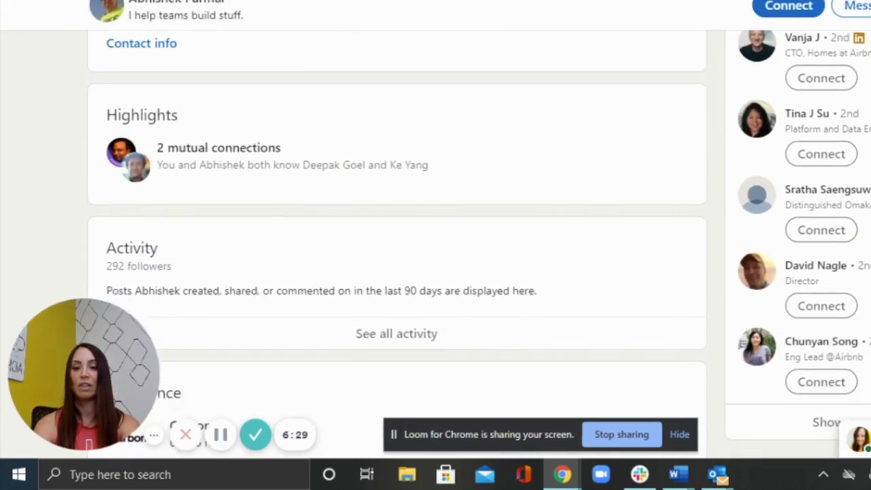
scroll("down", 3)
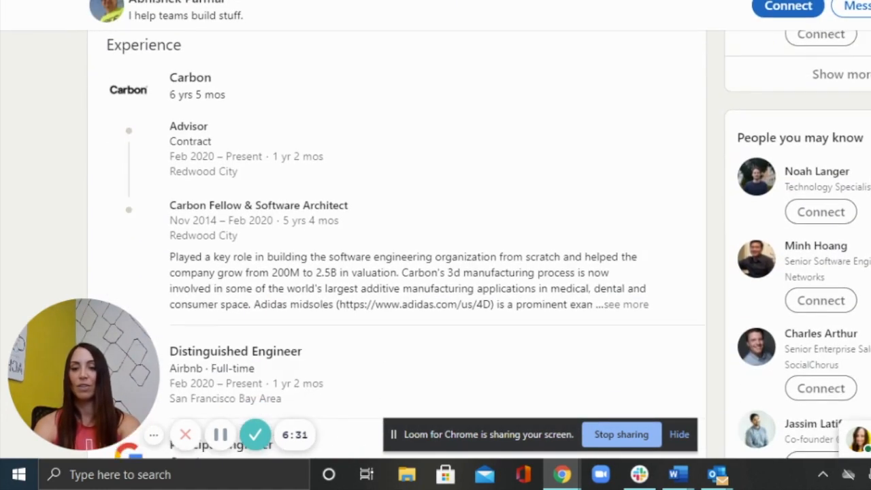
scroll("down", 3)
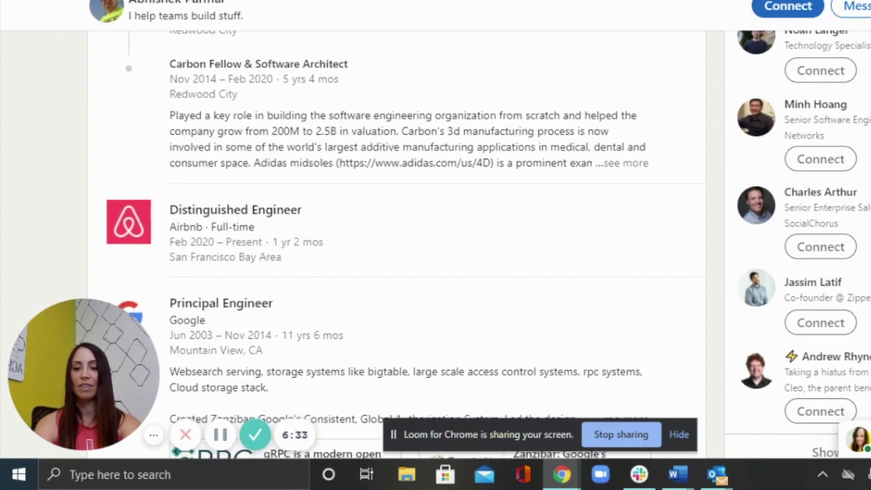
scroll("down", 3)
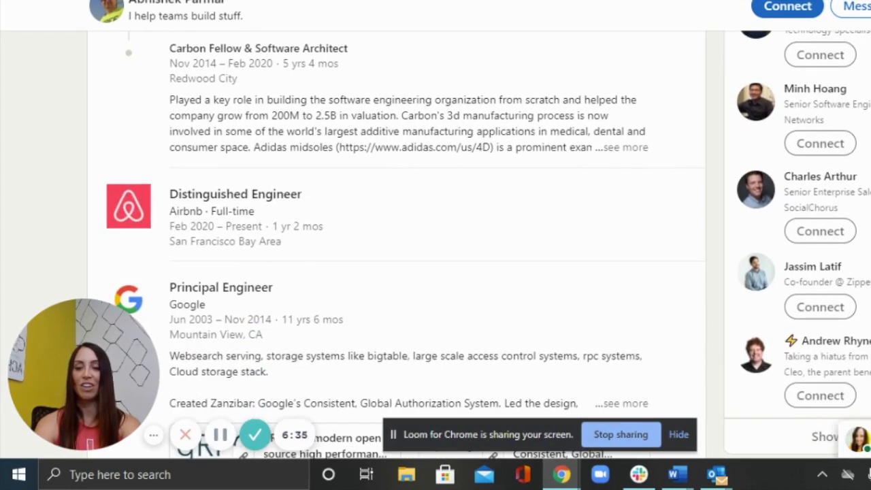
scroll("down", 3)
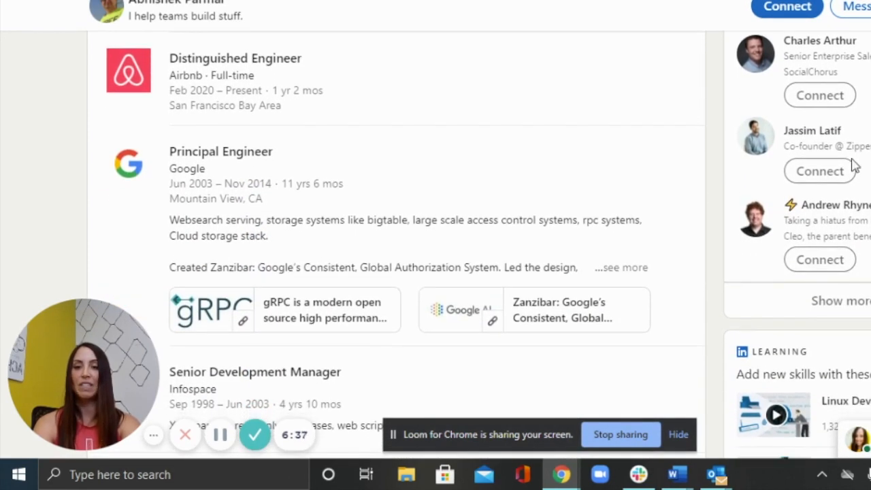
mouse_move(197, 82)
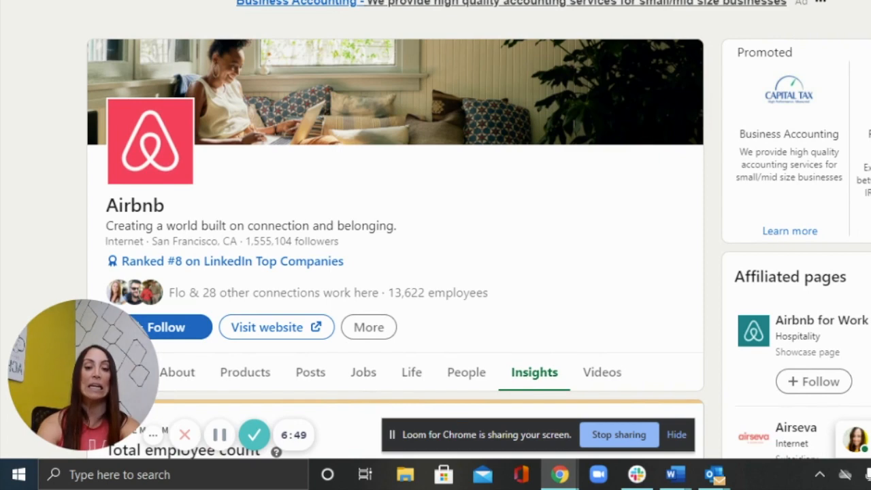
scroll("down", 3)
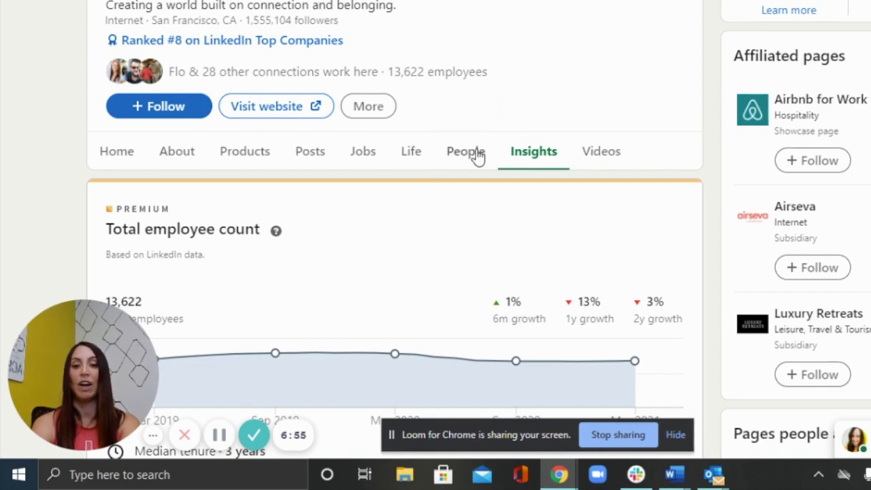
left_click(462, 151)
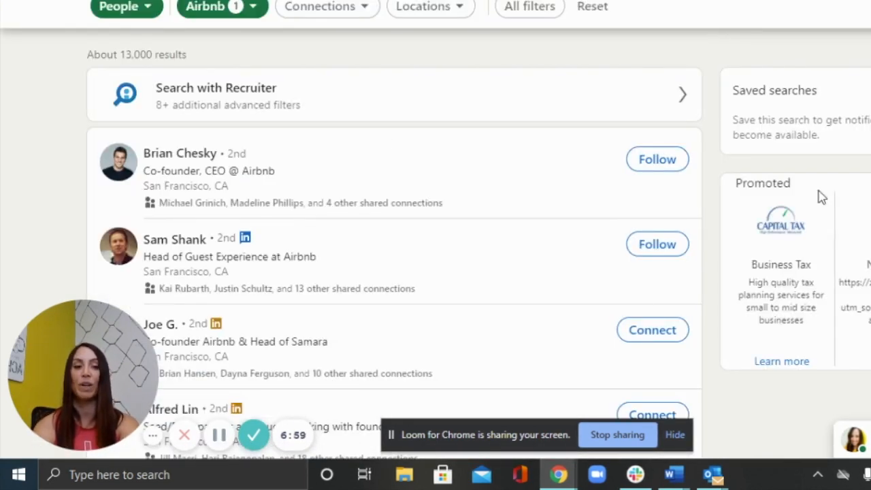
scroll("down", 3)
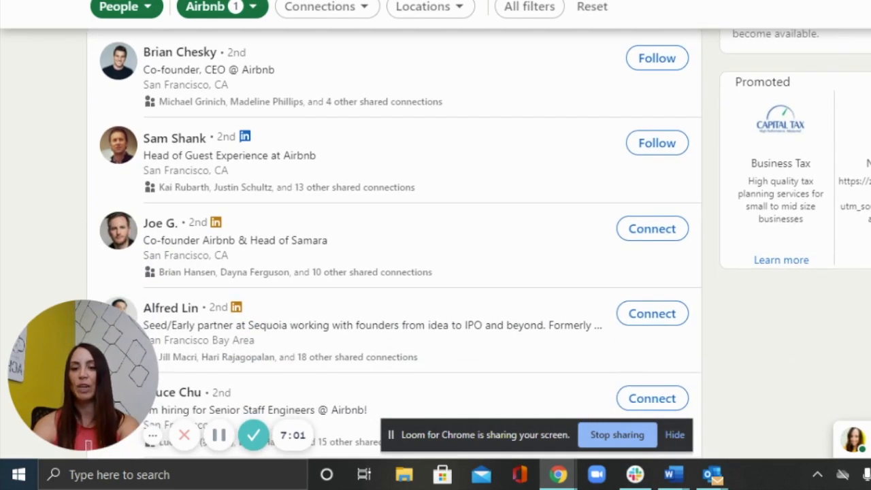
scroll("down", 3)
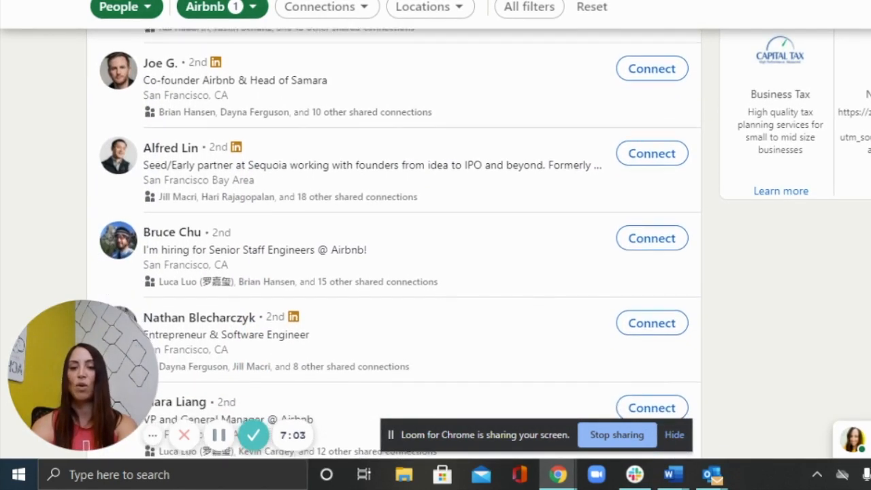
scroll("down", 3)
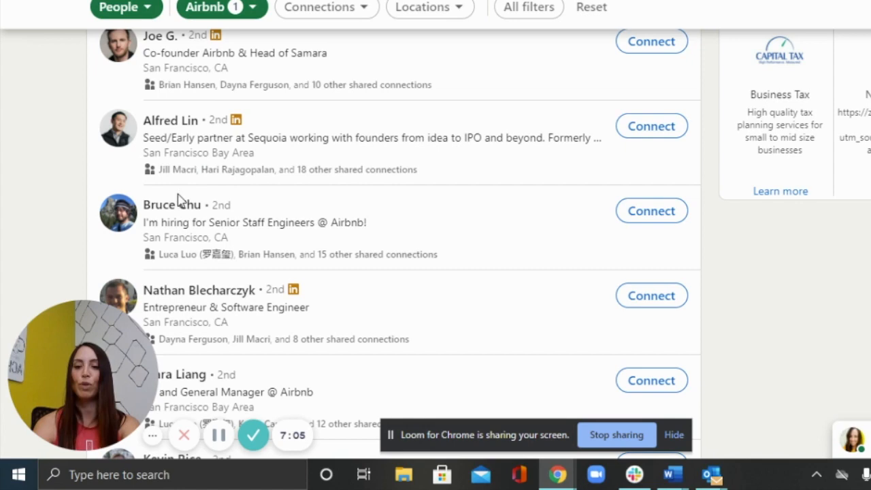
left_click(172, 204)
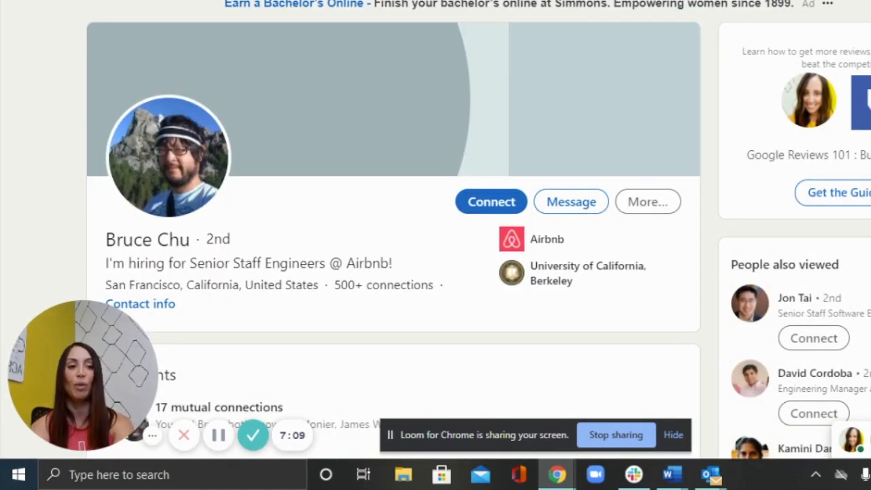
From his Head of Engineering experience, list the 225 people at former employer Lever.
scroll("down", 3)
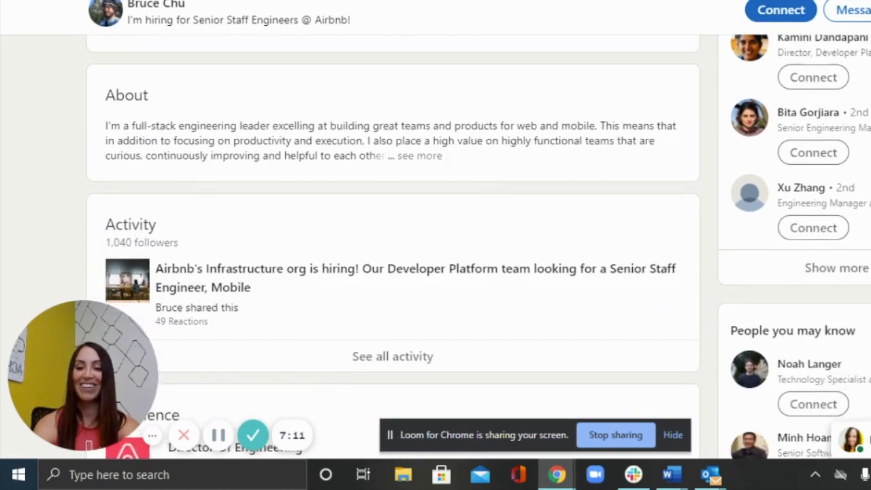
scroll("down", 3)
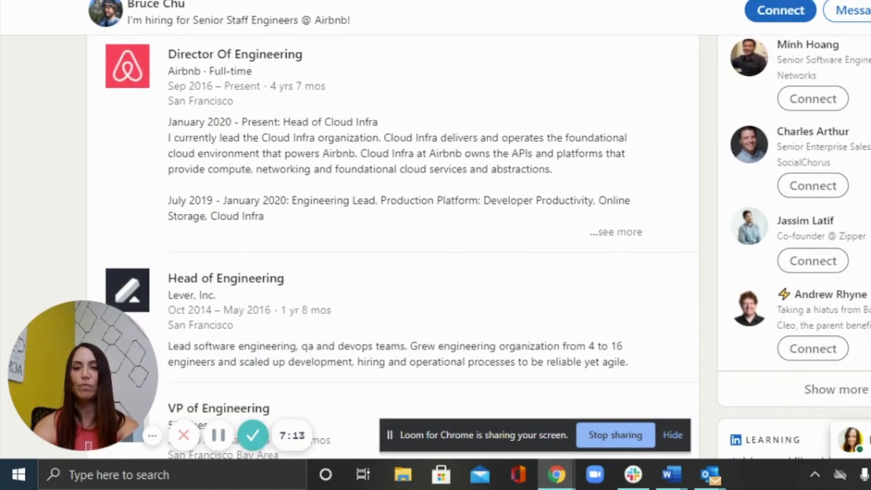
scroll("down", 3)
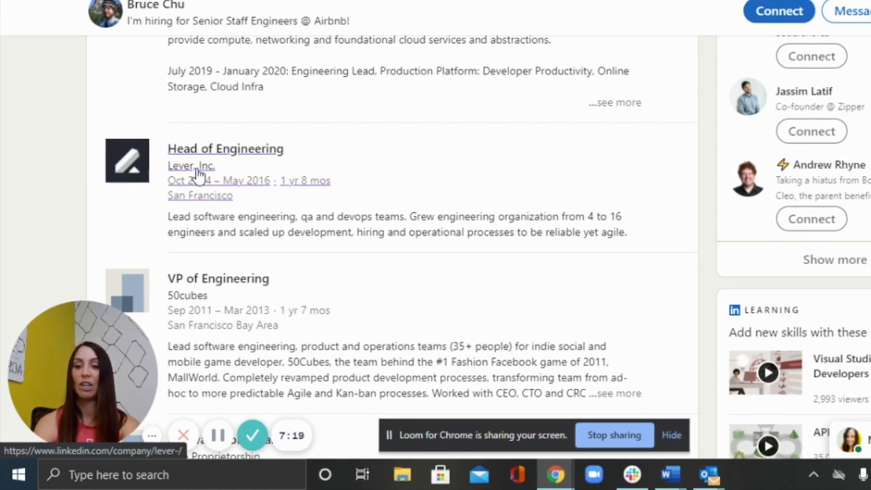
mouse_move(441, 90)
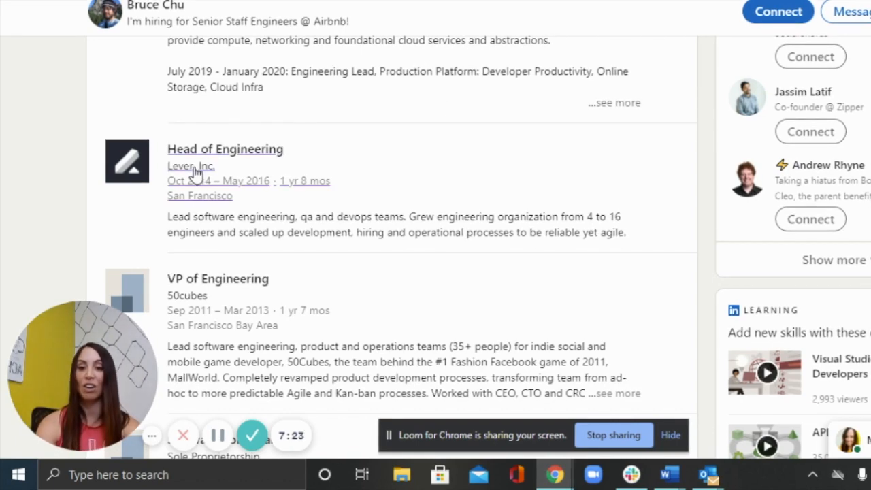
mouse_move(194, 166)
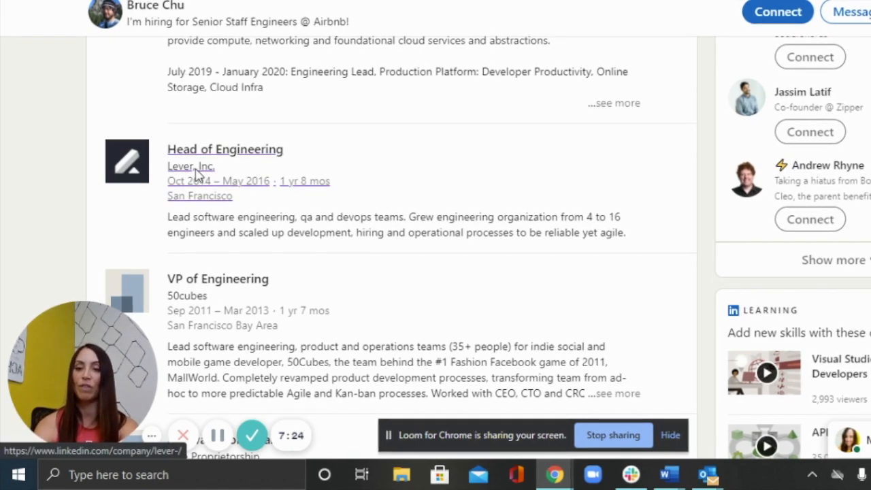
left_click(190, 166)
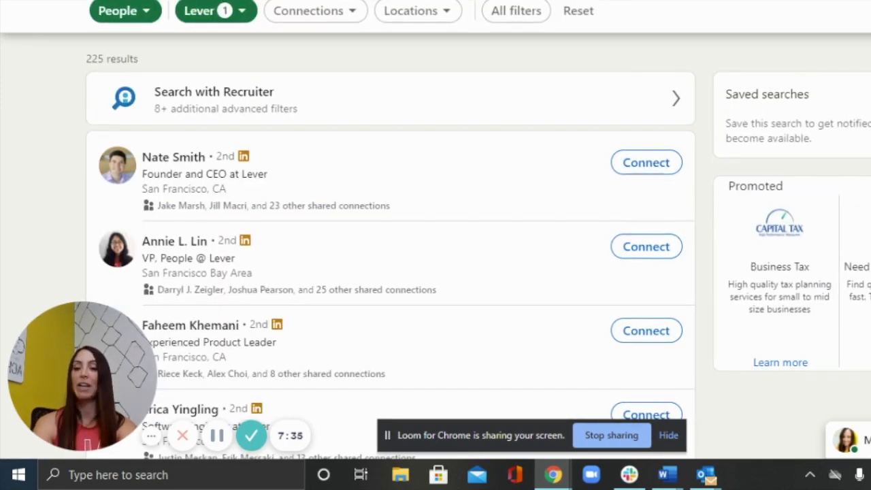
scroll("down", 3)
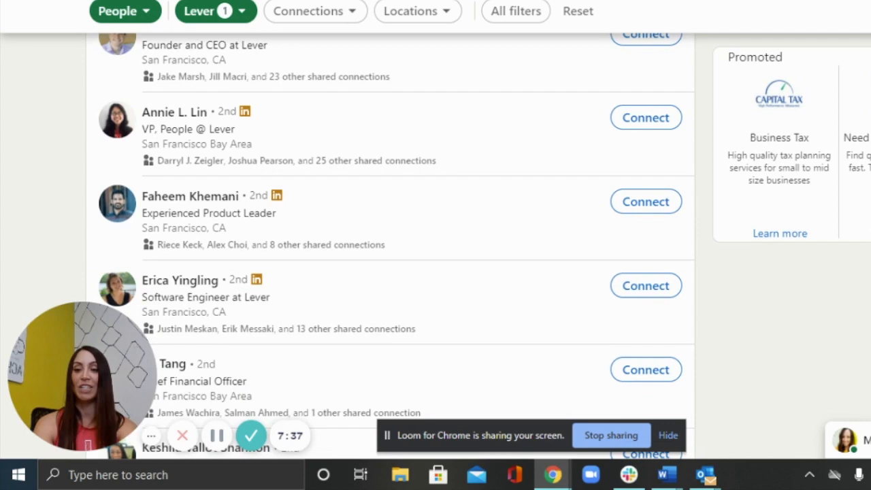
scroll("down", 3)
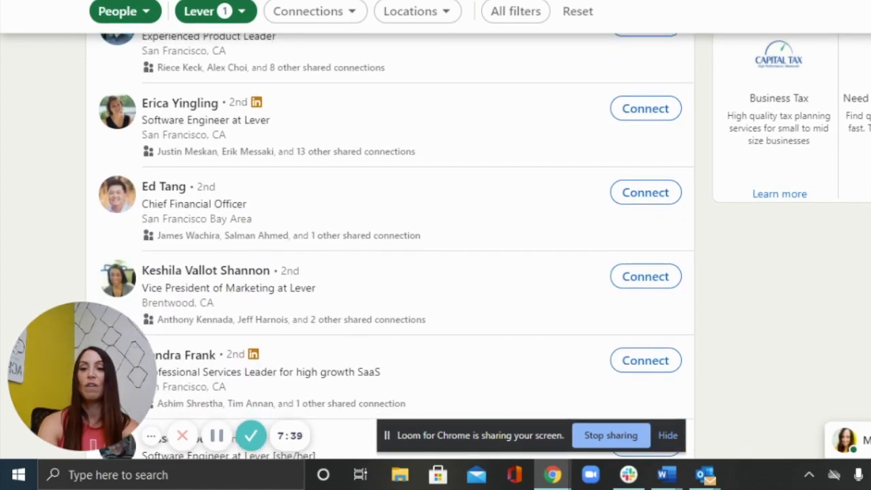
left_click(180, 103)
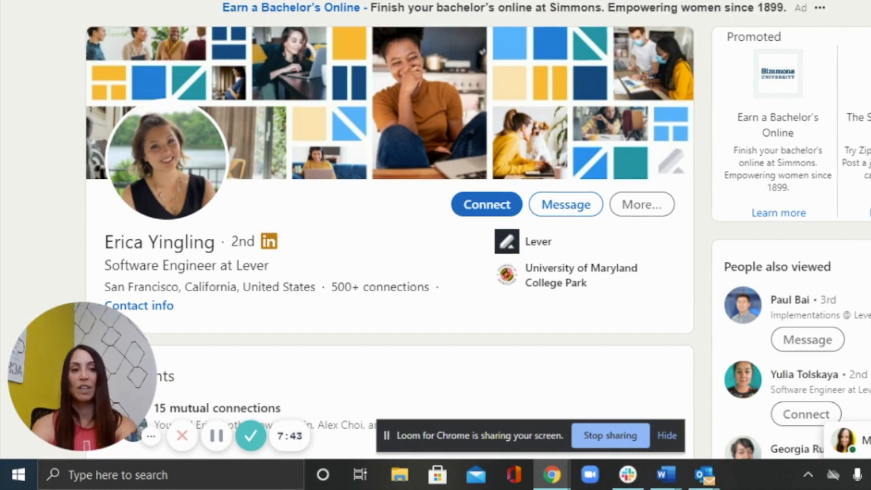
Reach her Experience section: Software Engineer at Lever since 2021, previously NFX.
scroll("down", 3)
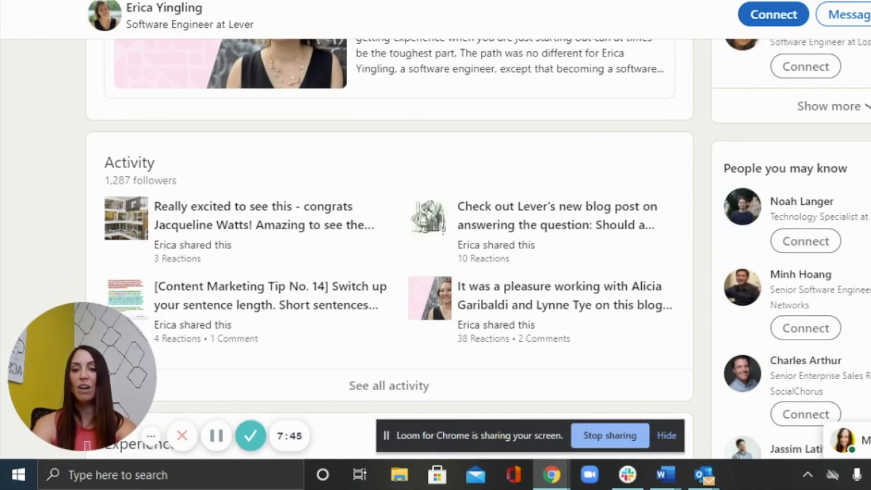
scroll("down", 3)
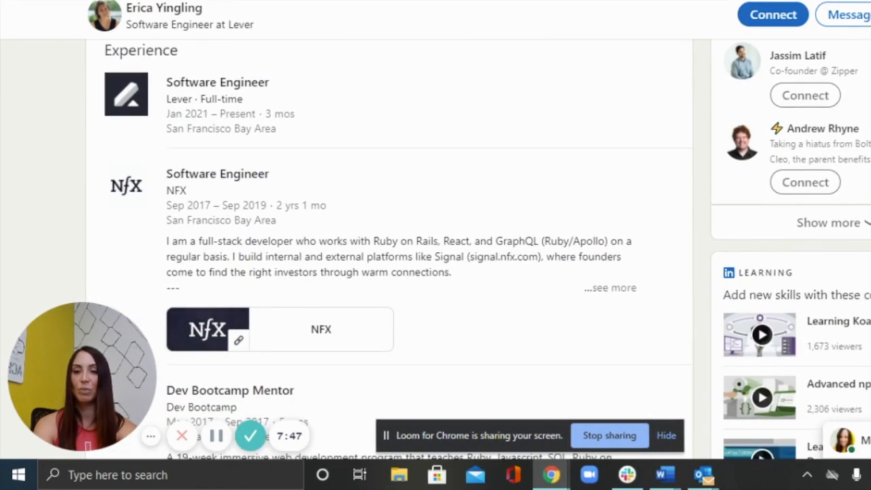
mouse_move(197, 133)
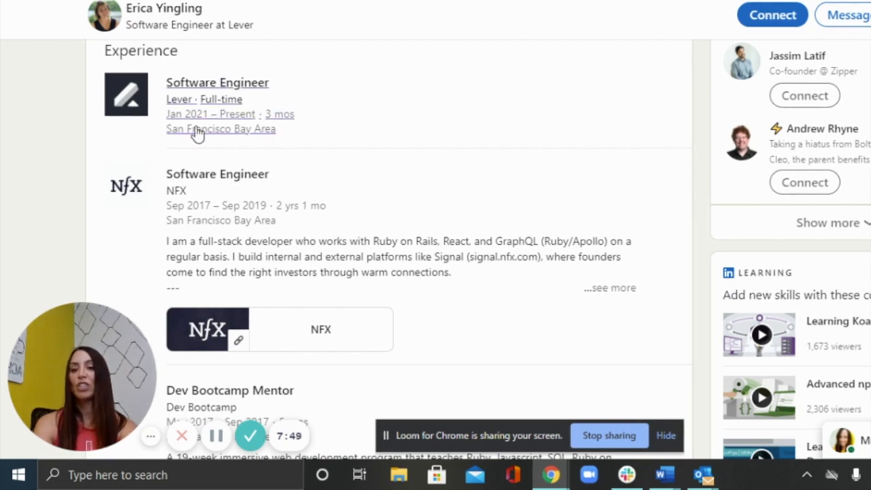
mouse_move(144, 158)
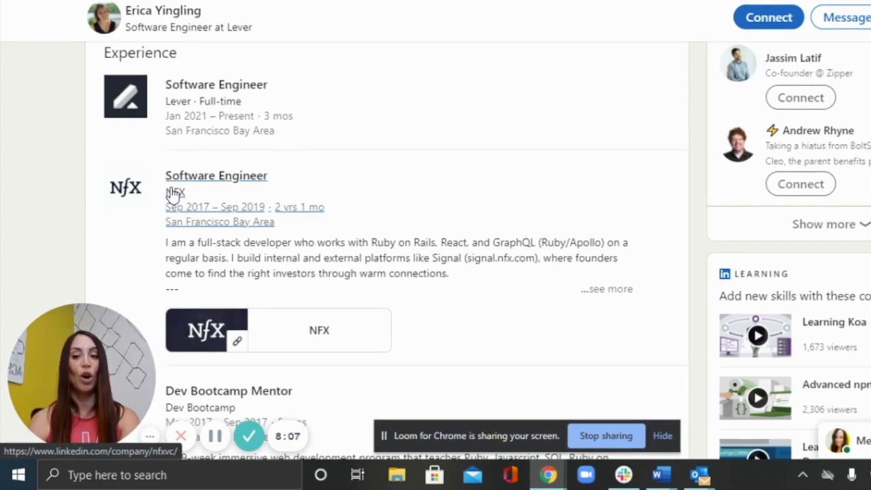
mouse_move(183, 207)
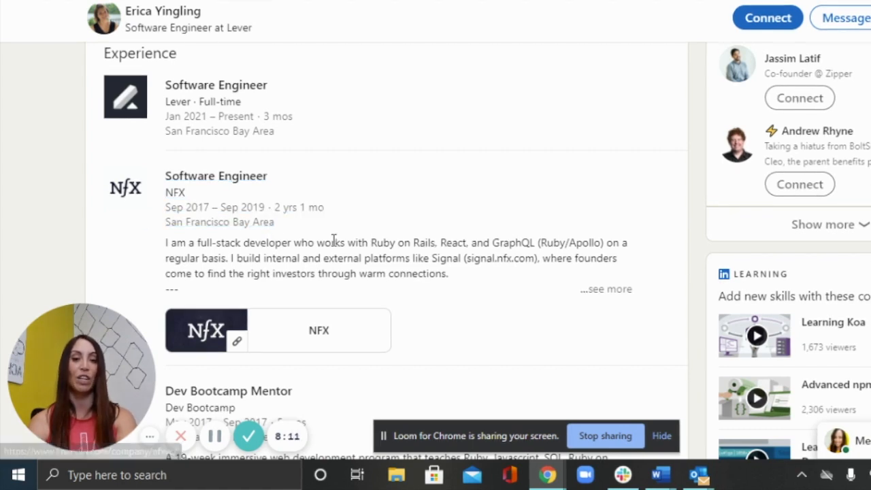
mouse_move(447, 211)
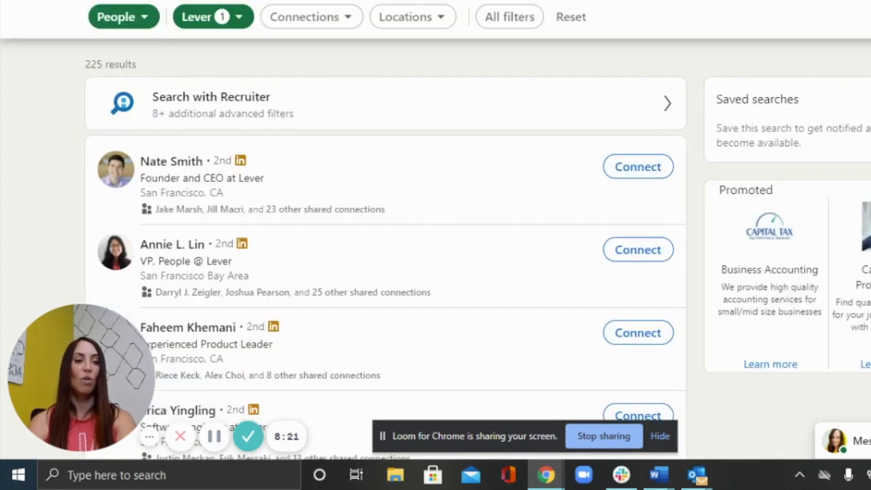
Review the first page of Lever's 225 people results down to the pagination.
scroll("down", 3)
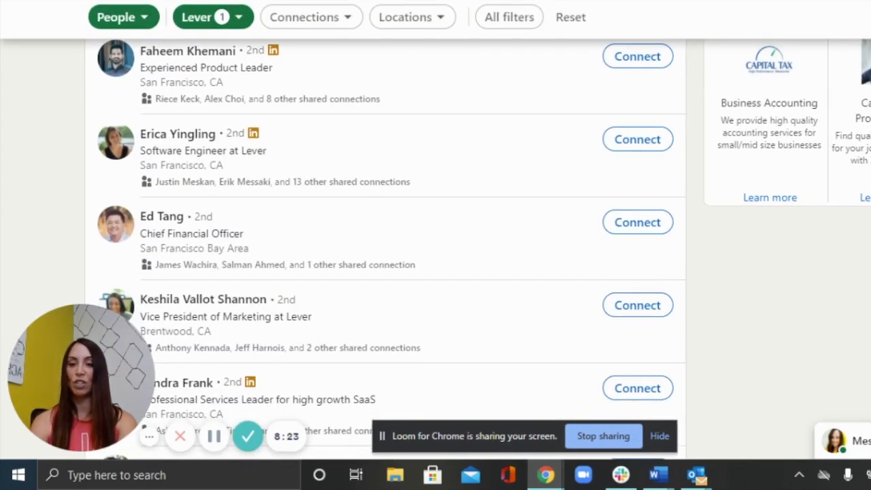
scroll("down", 3)
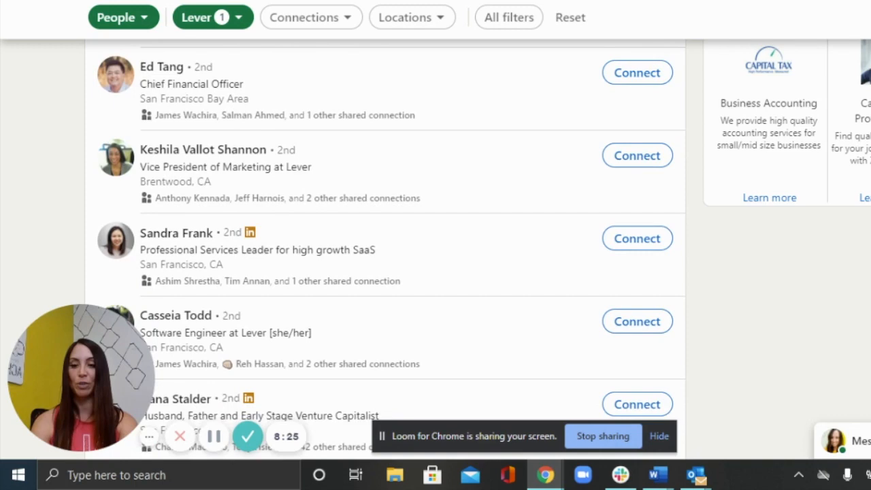
scroll("down", 3)
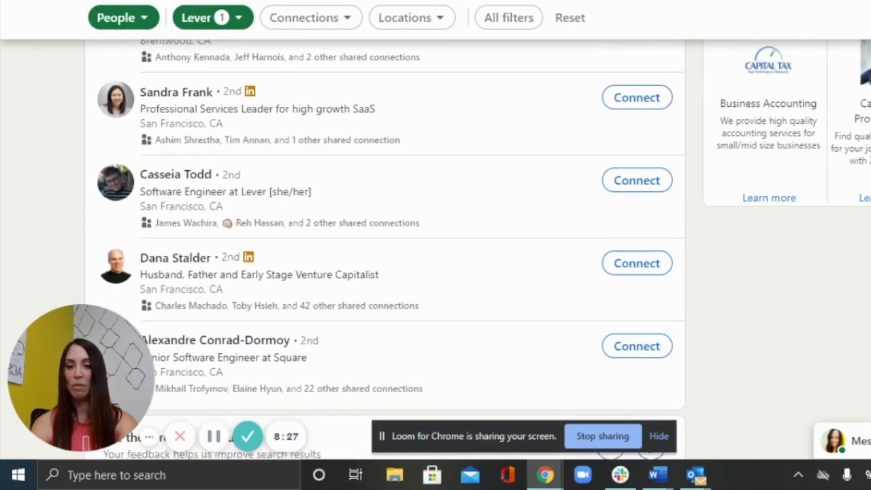
scroll("down", 3)
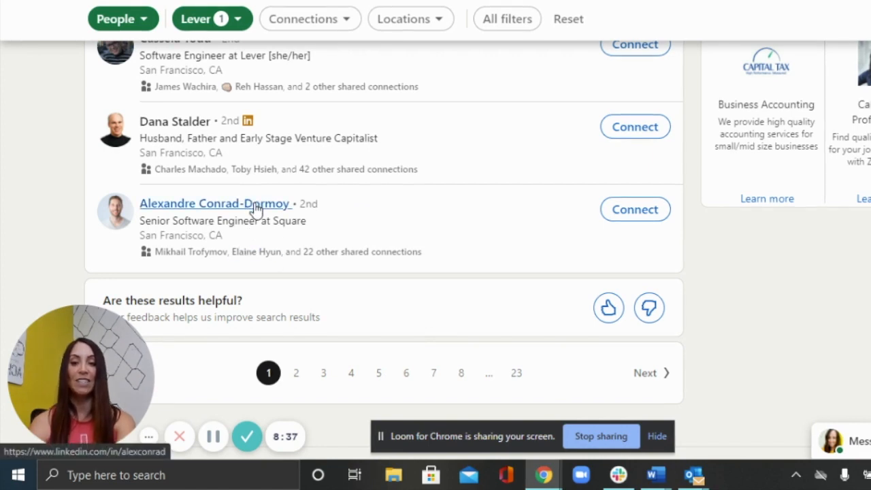
mouse_move(285, 220)
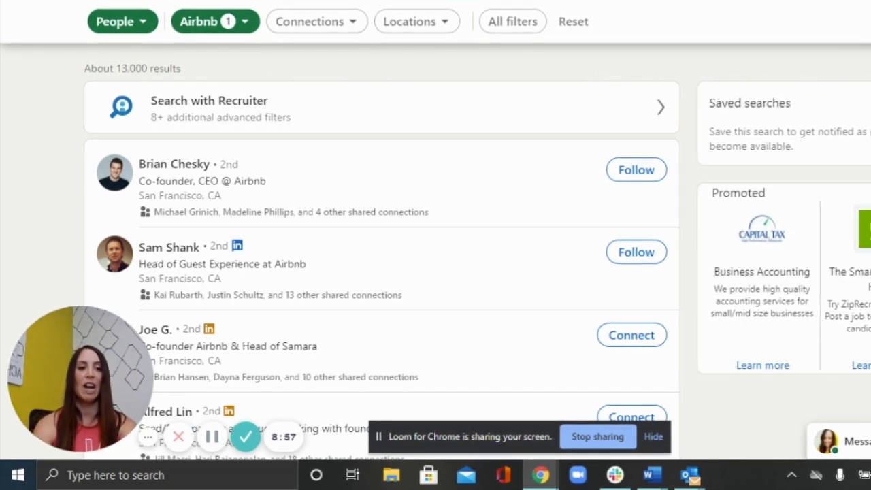
Scan partway down the first page of Airbnb's roughly 13,000 people results.
scroll("down", 3)
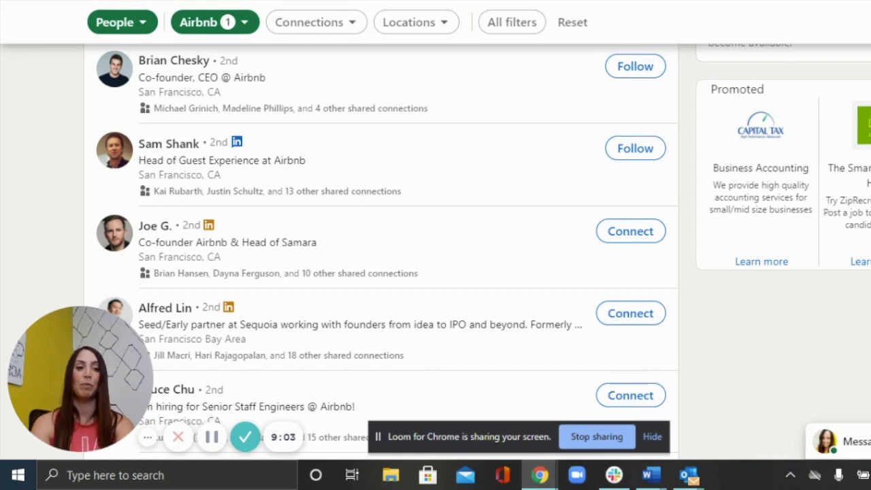
scroll("down", 3)
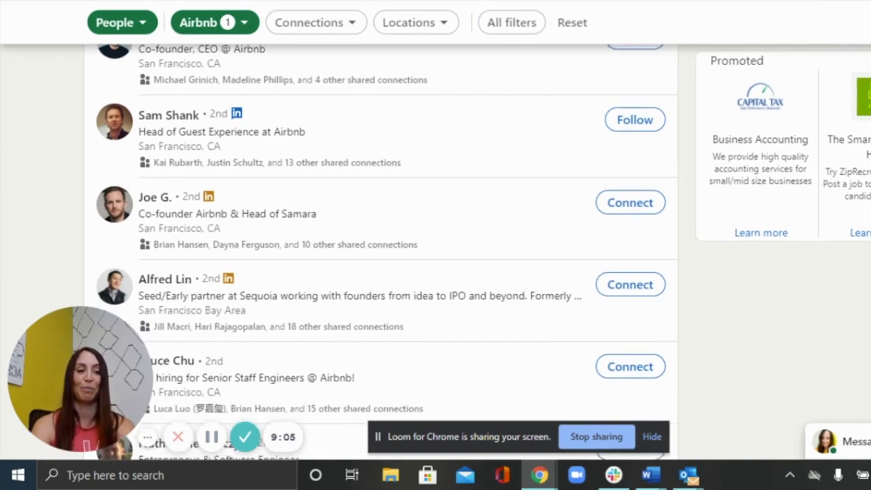
scroll("down", 3)
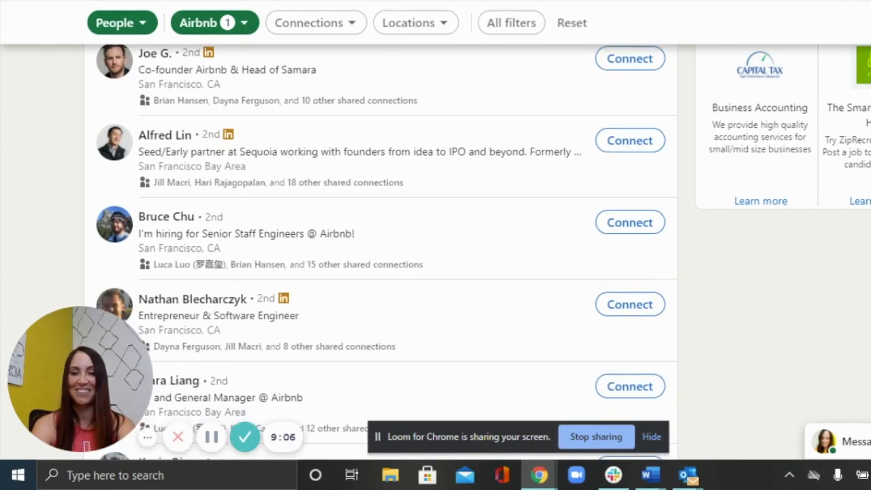
scroll("down", 3)
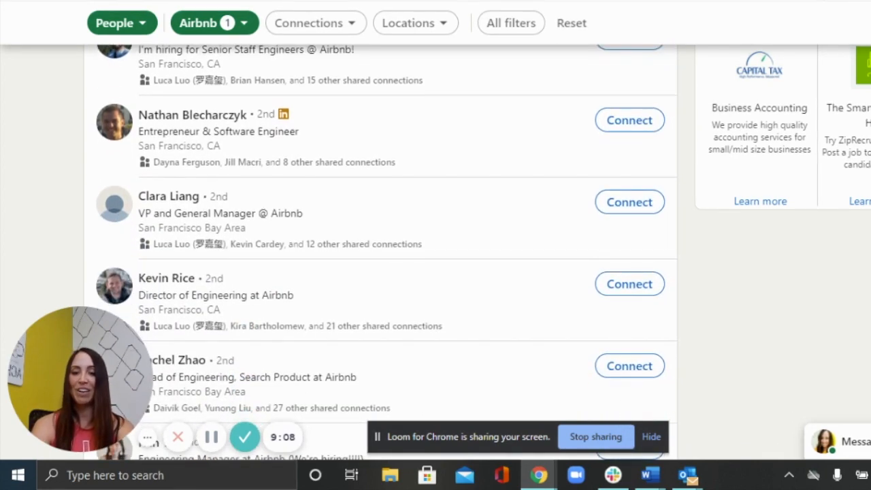
scroll("down", 3)
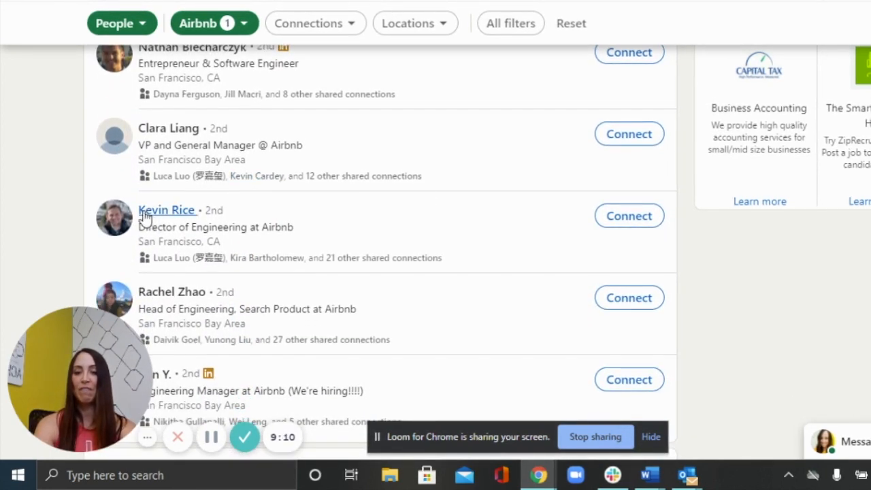
left_click(166, 209)
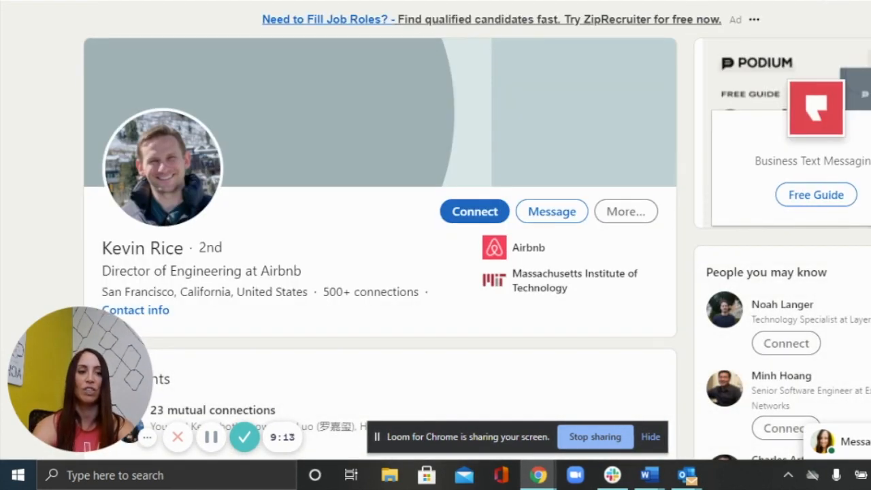
scroll("down", 3)
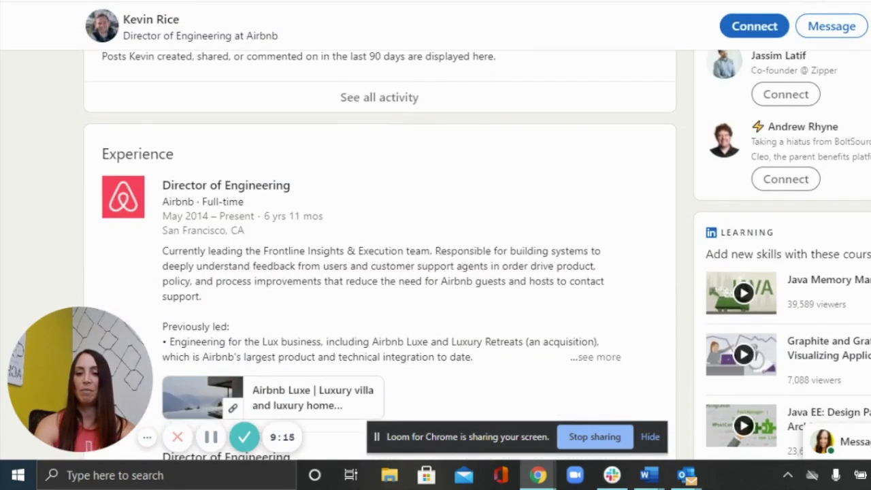
scroll("down", 3)
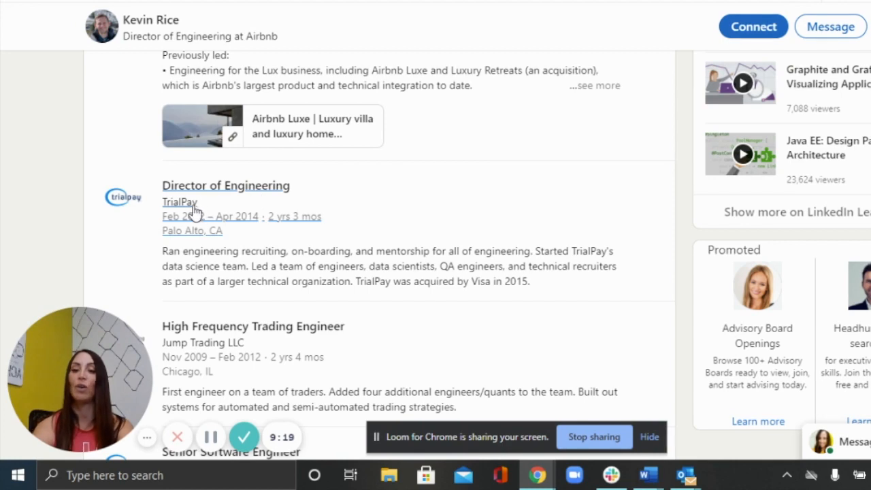
Go from TrialPay's company page to the list of its 16 employees.
left_click(179, 202)
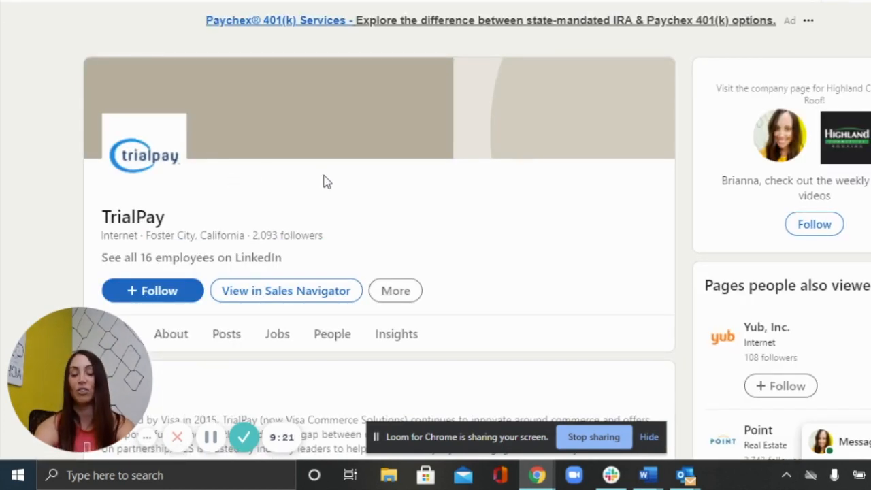
mouse_move(203, 264)
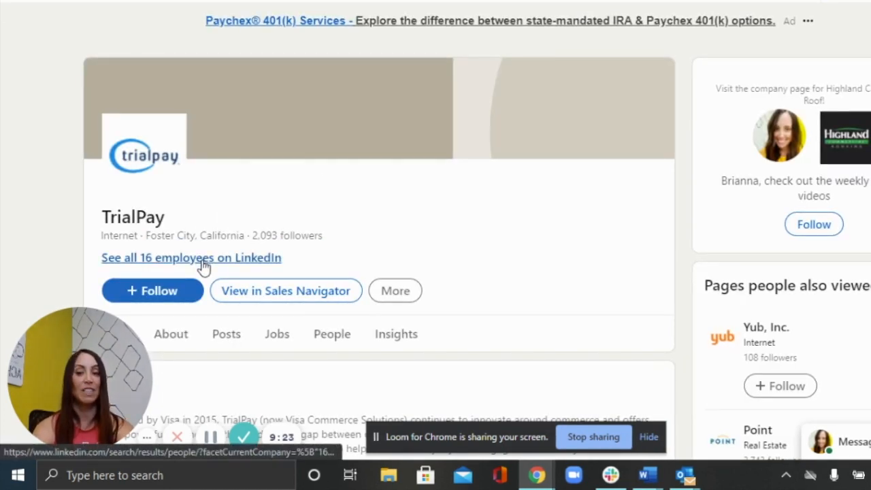
left_click(190, 258)
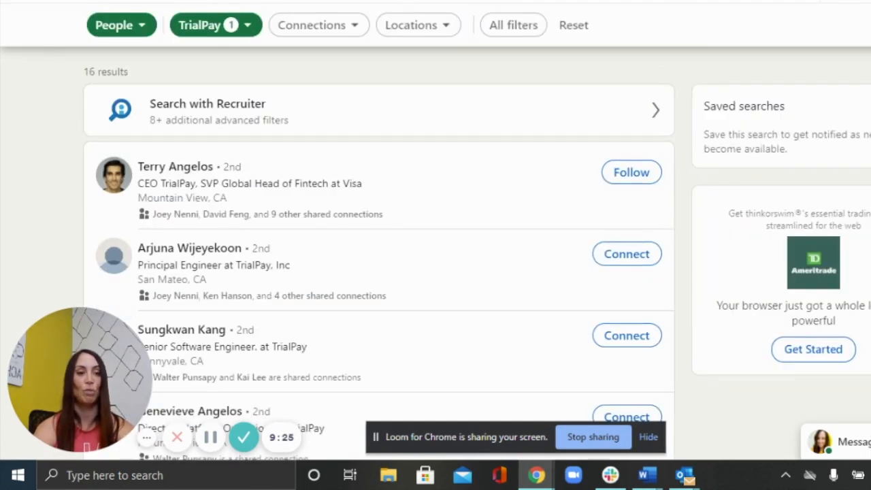
scroll("down", 3)
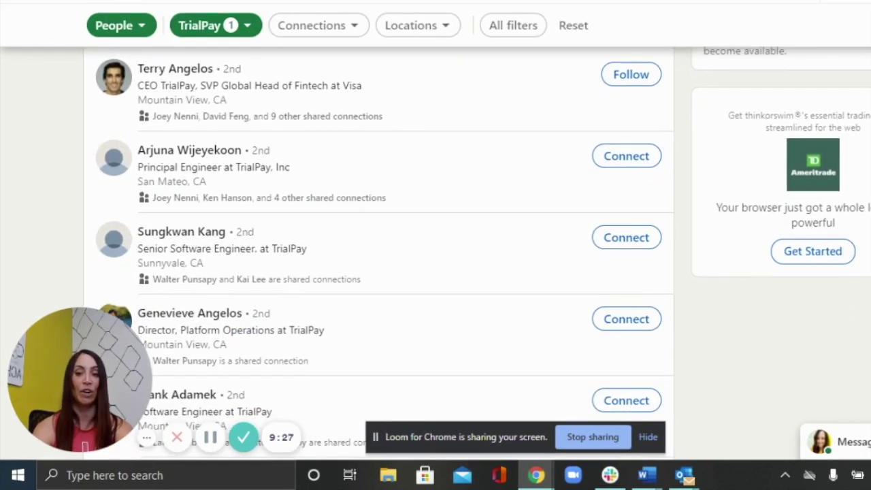
left_click(189, 149)
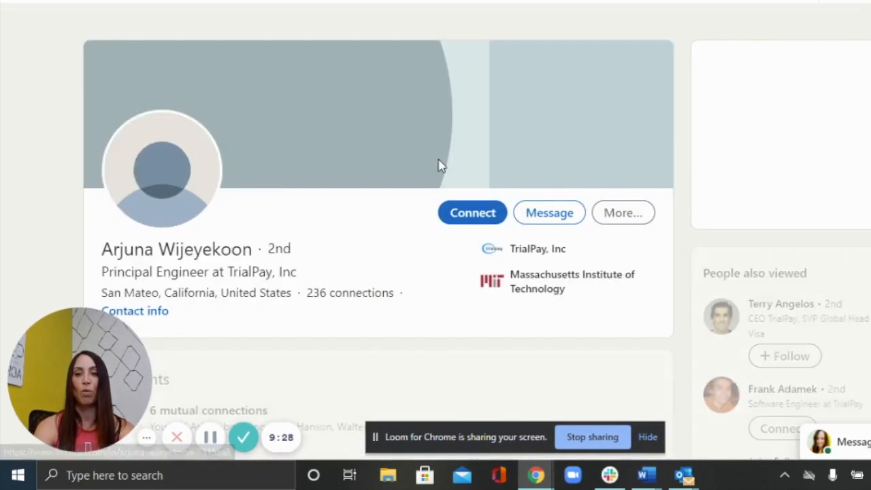
scroll("down", 3)
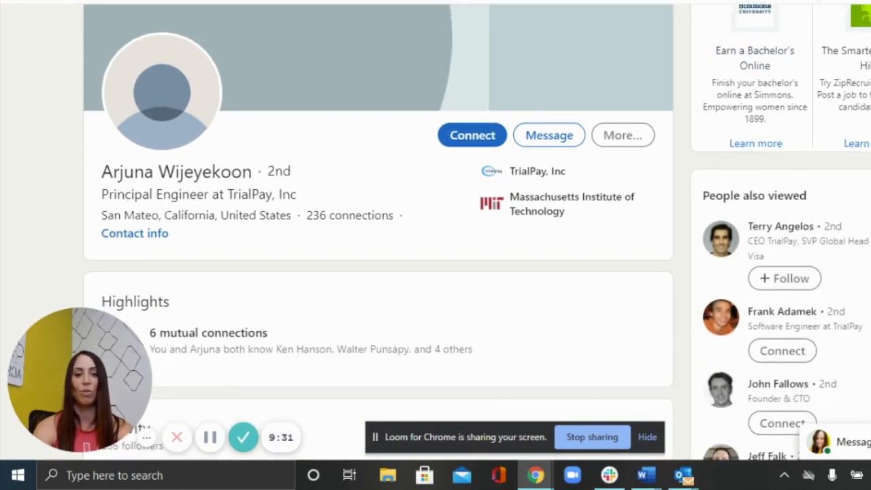
scroll("down", 3)
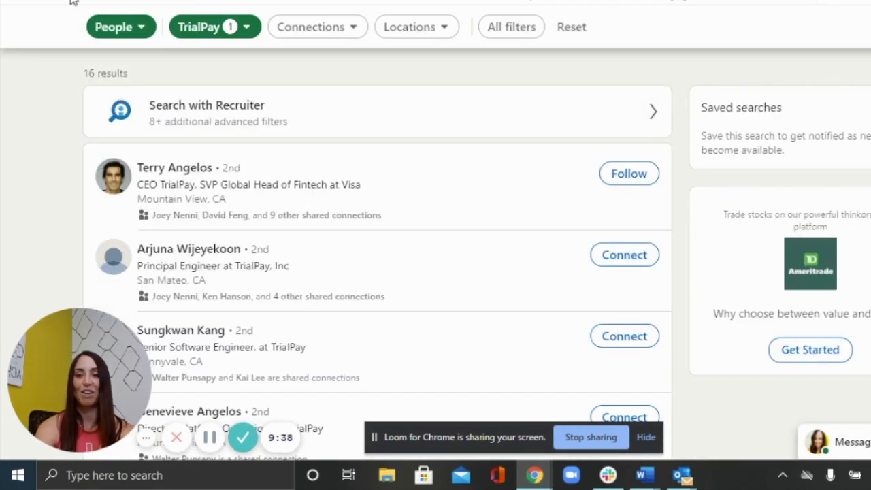
mouse_move(237, 332)
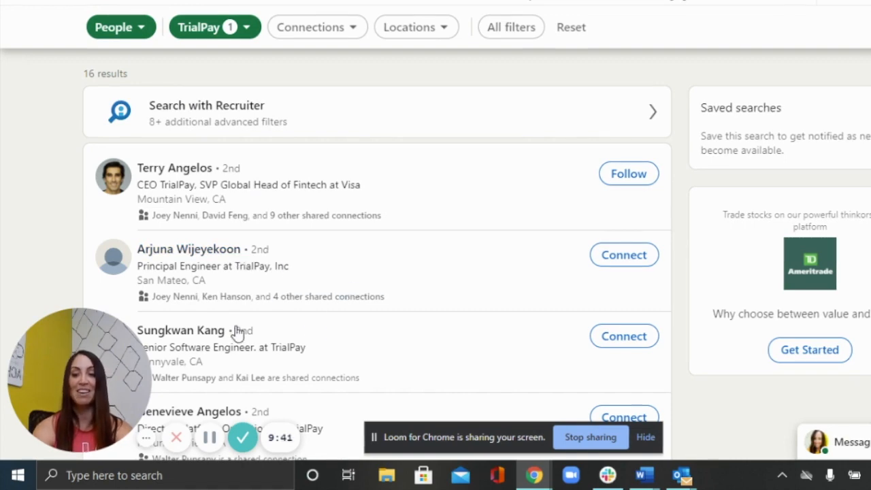
left_click(179, 330)
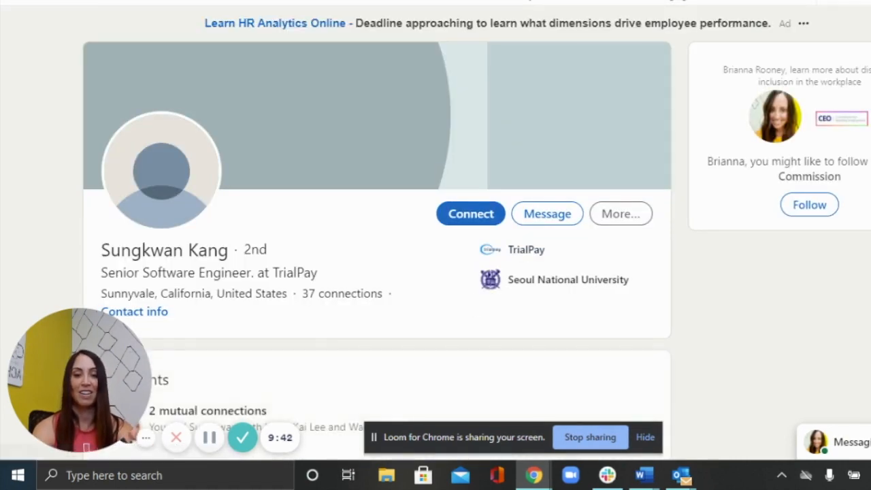
scroll("down", 3)
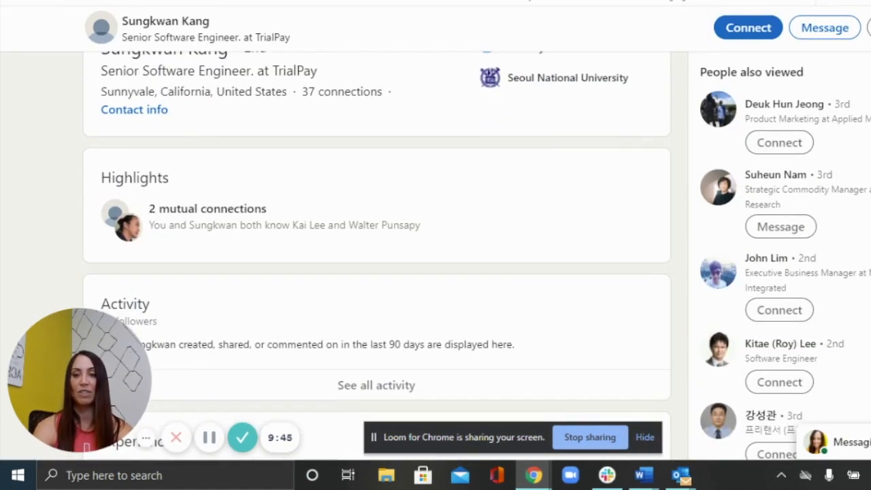
scroll("down", 3)
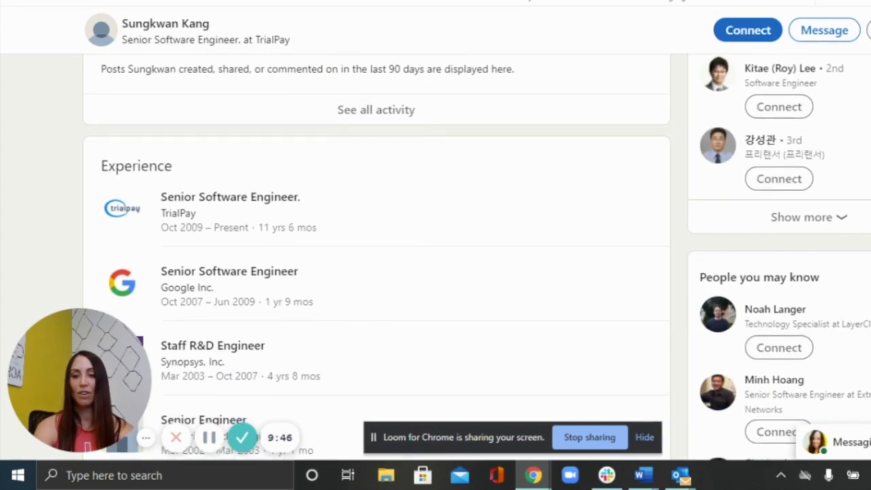
scroll("down", 3)
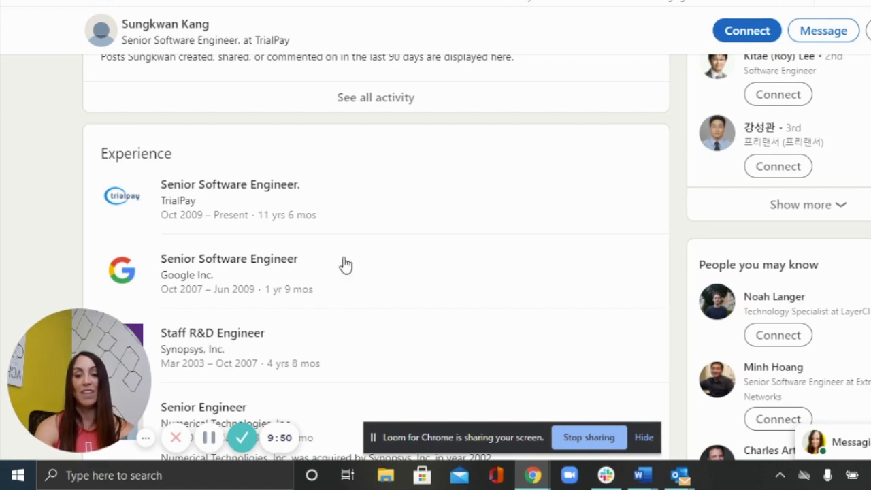
scroll("up", 3)
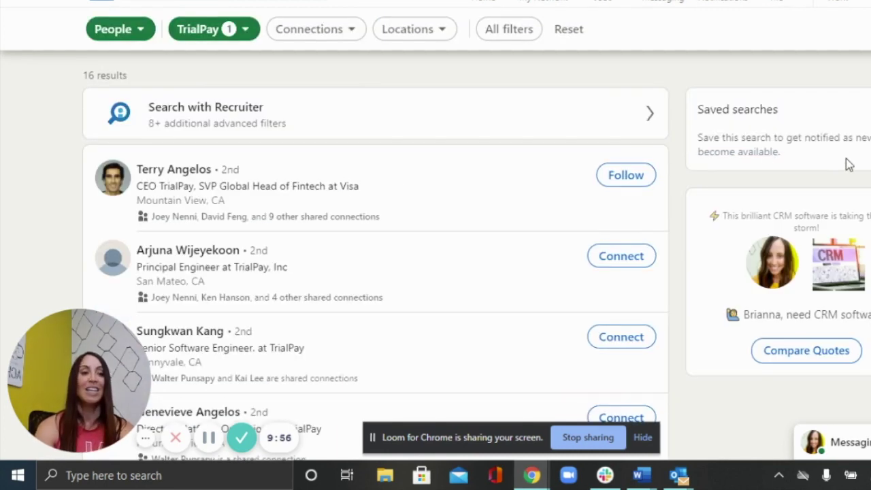
scroll("down", 3)
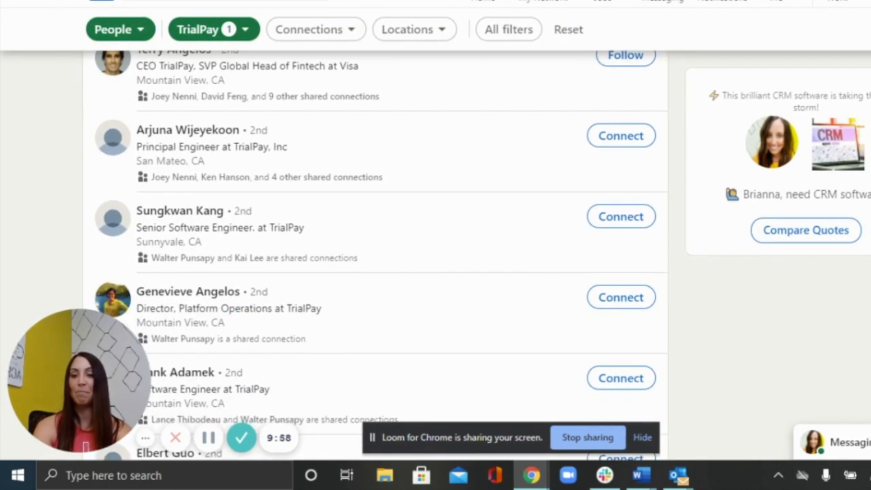
scroll("down", 3)
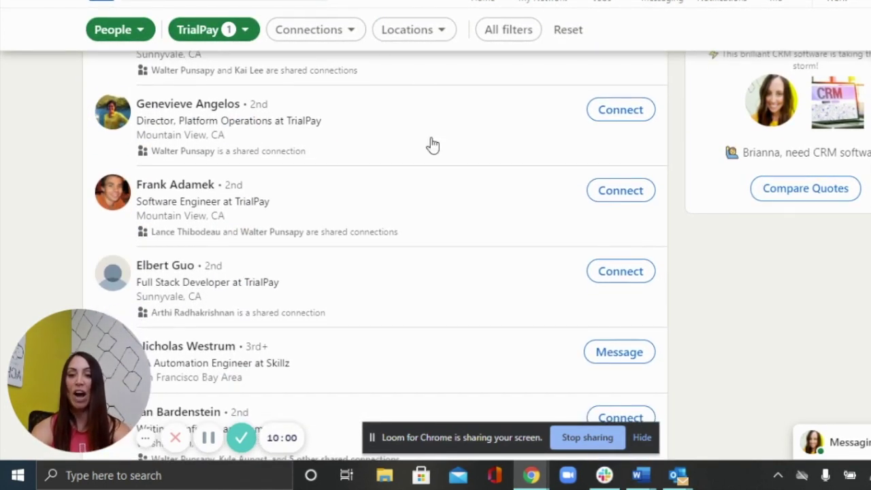
mouse_move(382, 259)
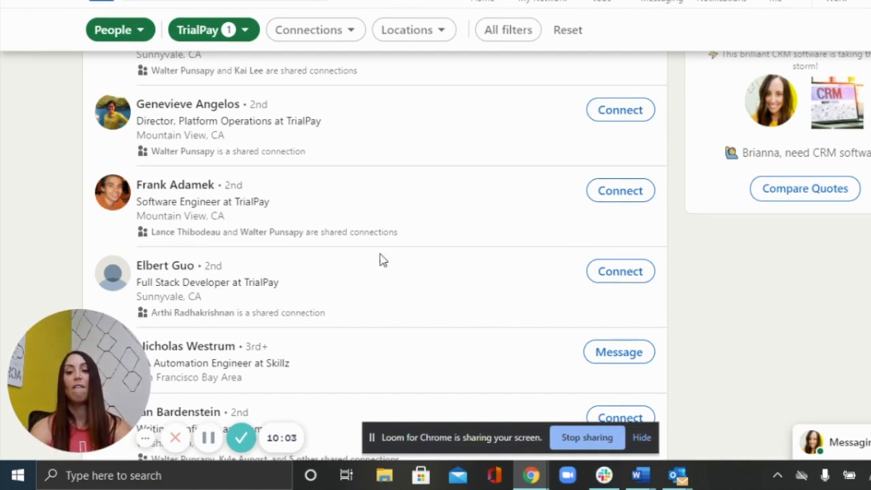
scroll("up", 3)
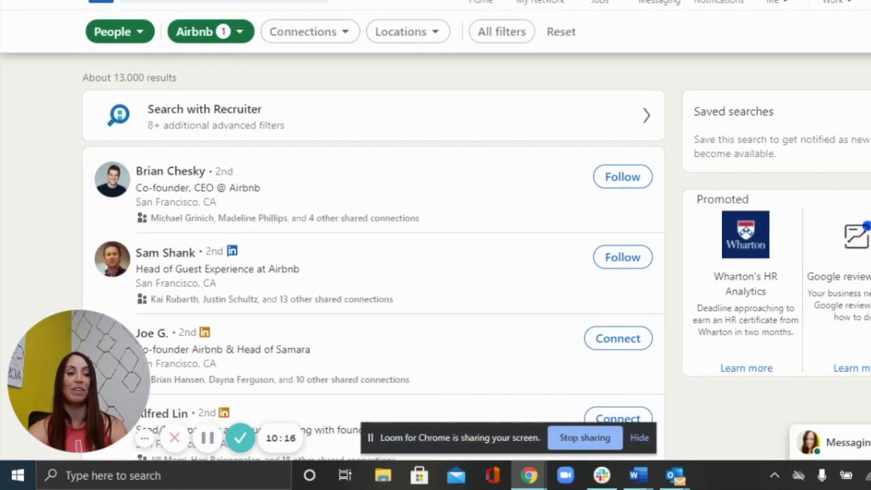
scroll("down", 3)
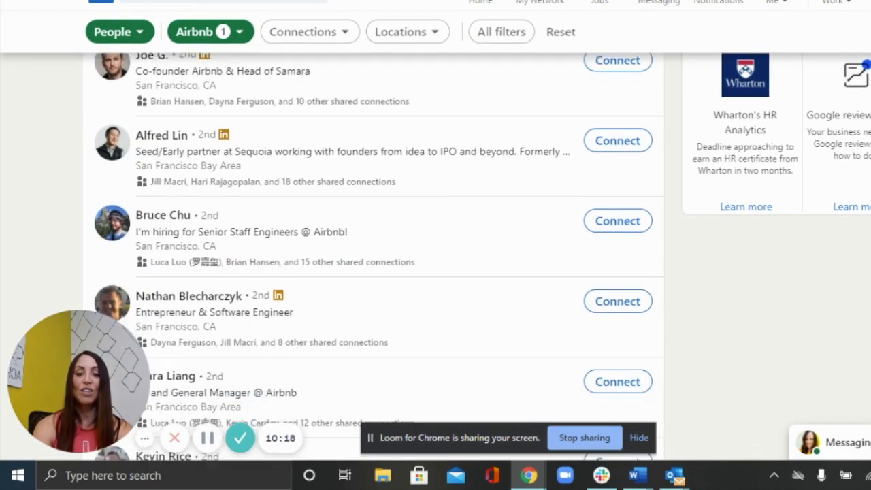
scroll("down", 3)
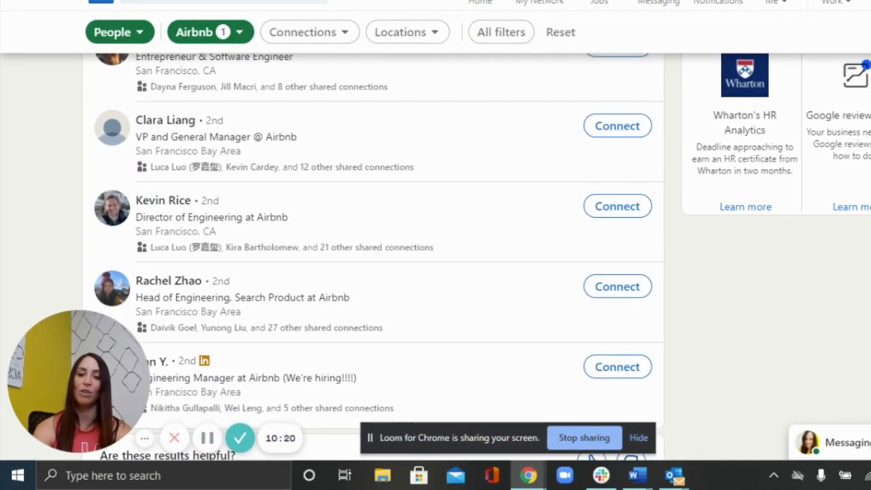
scroll("down", 3)
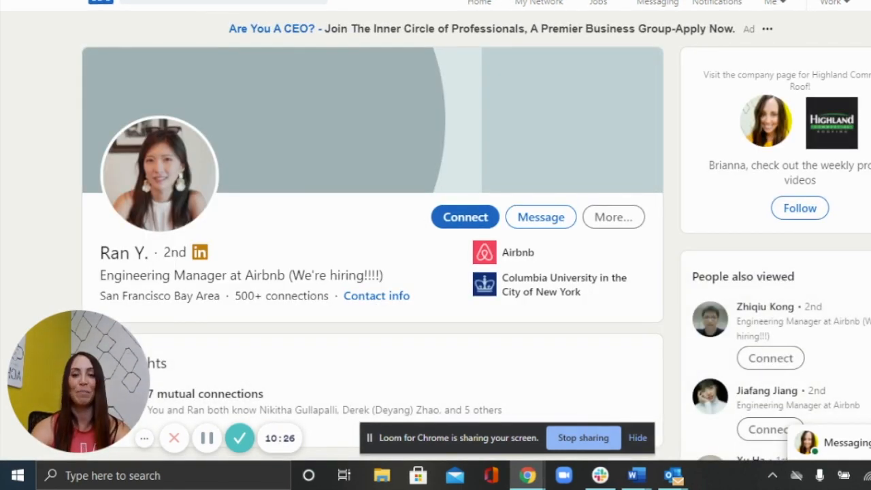
scroll("down", 3)
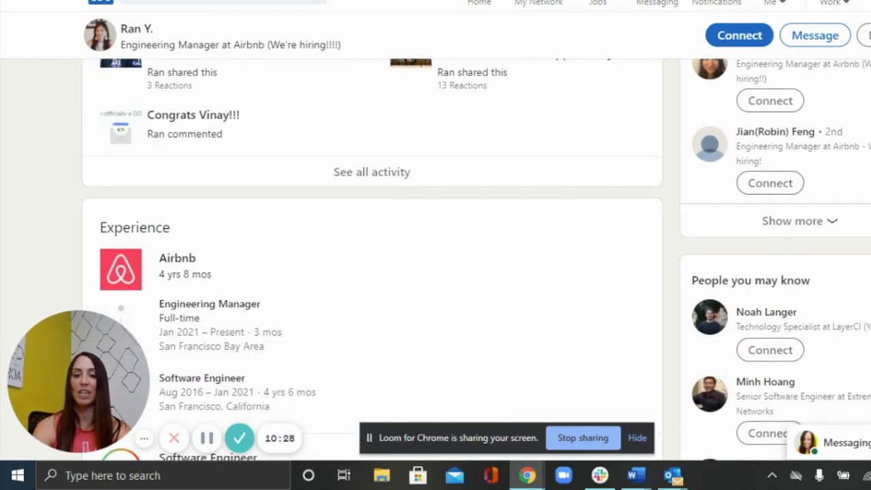
scroll("down", 3)
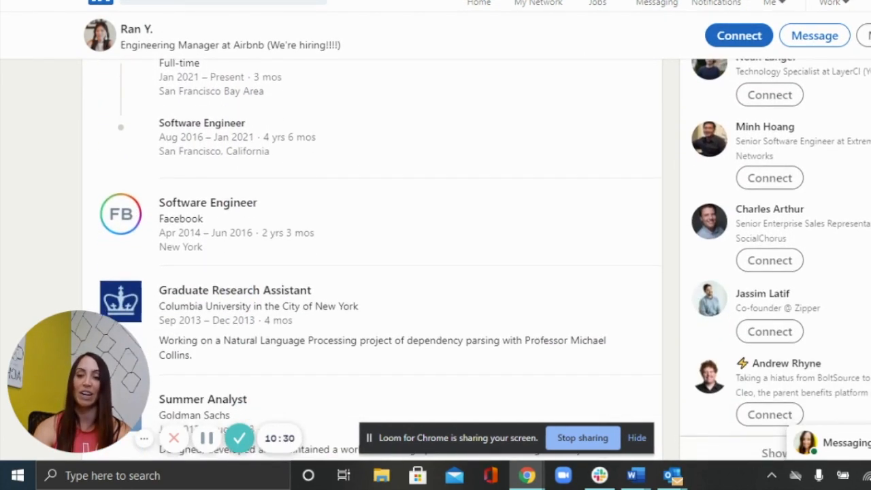
scroll("down", 3)
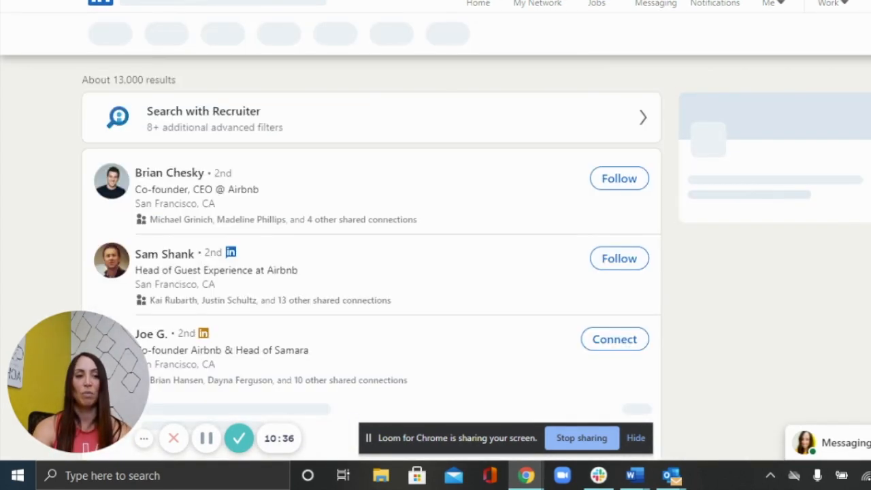
scroll("down", 3)
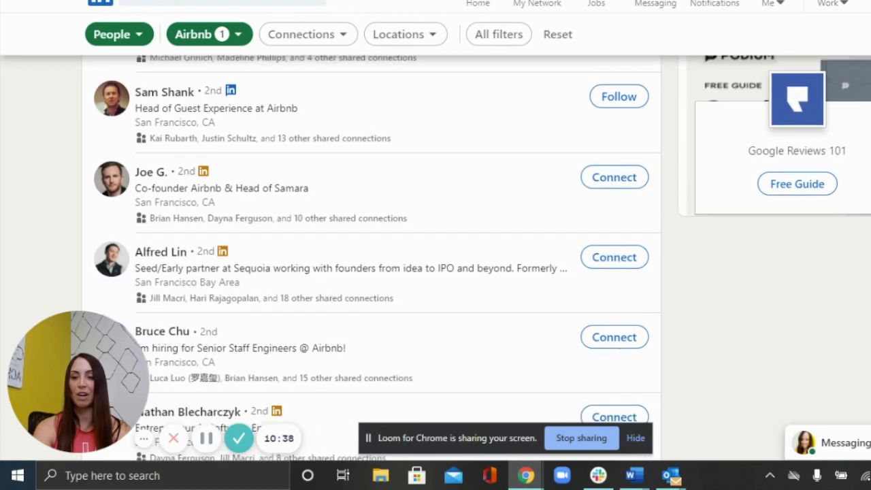
scroll("down", 3)
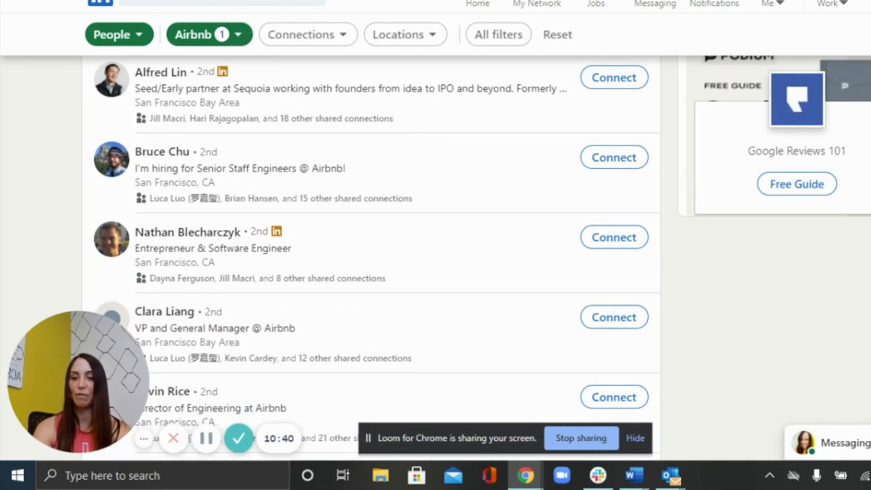
scroll("down", 3)
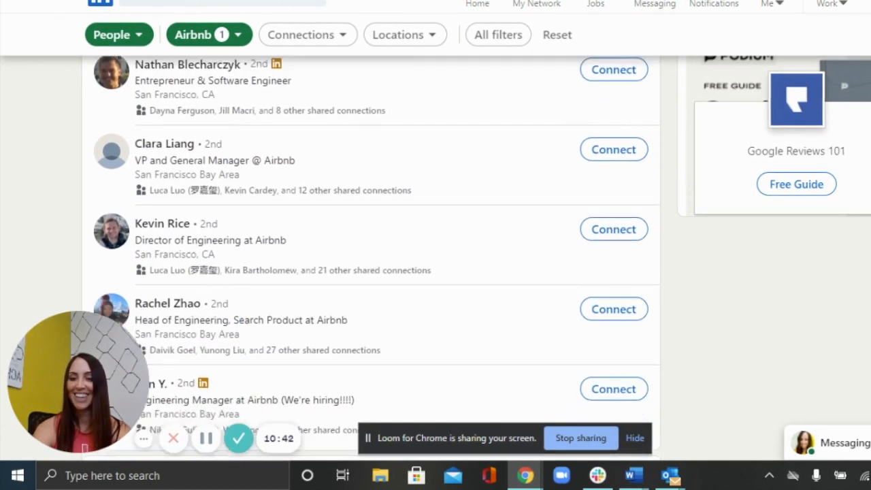
scroll("down", 3)
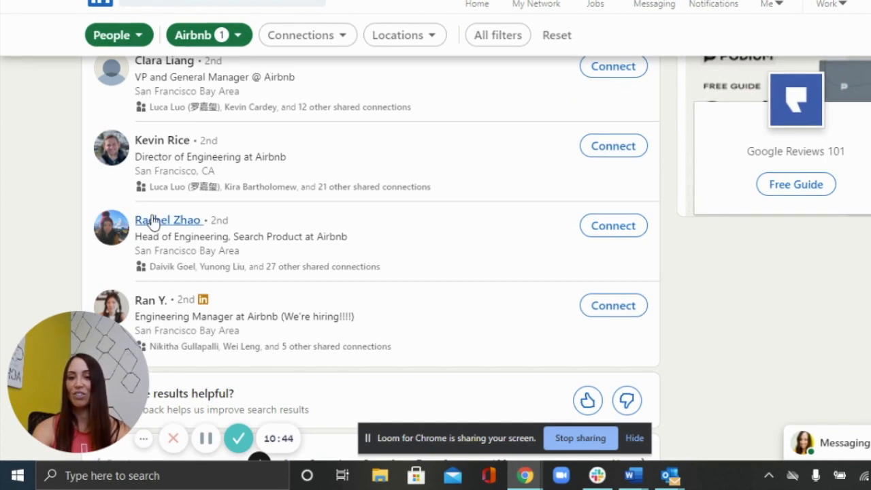
left_click(168, 220)
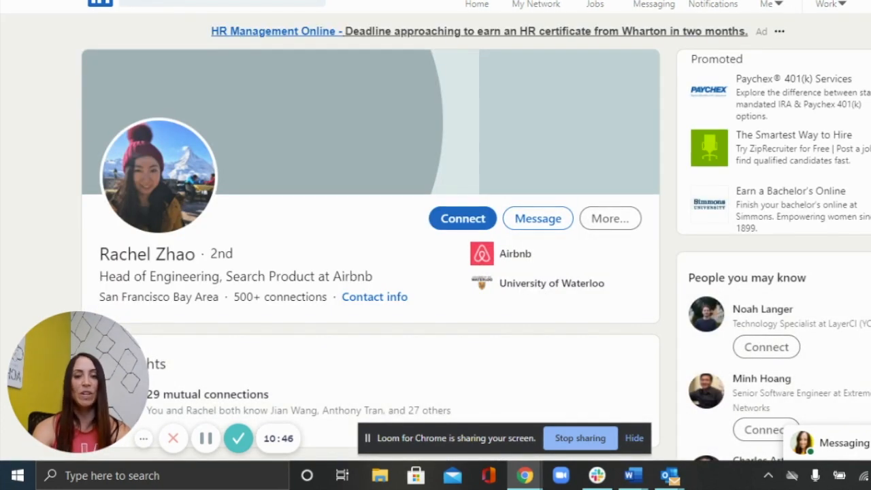
scroll("down", 3)
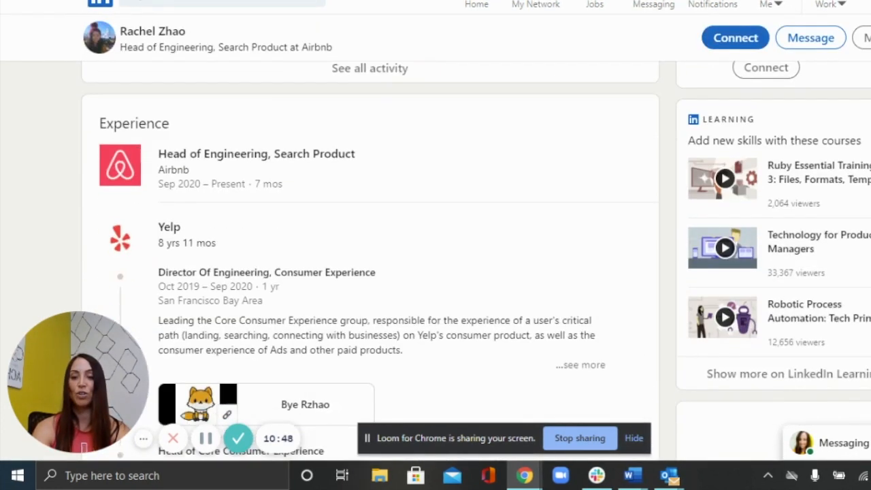
scroll("down", 3)
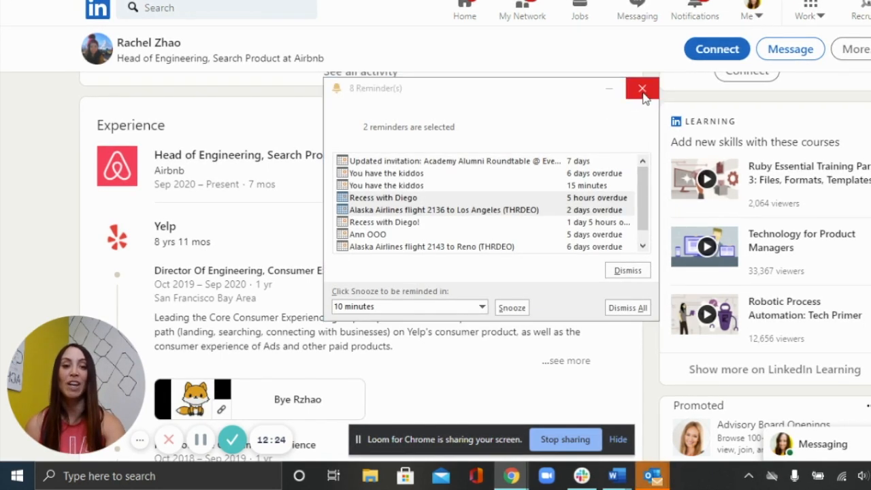
left_click(640, 87)
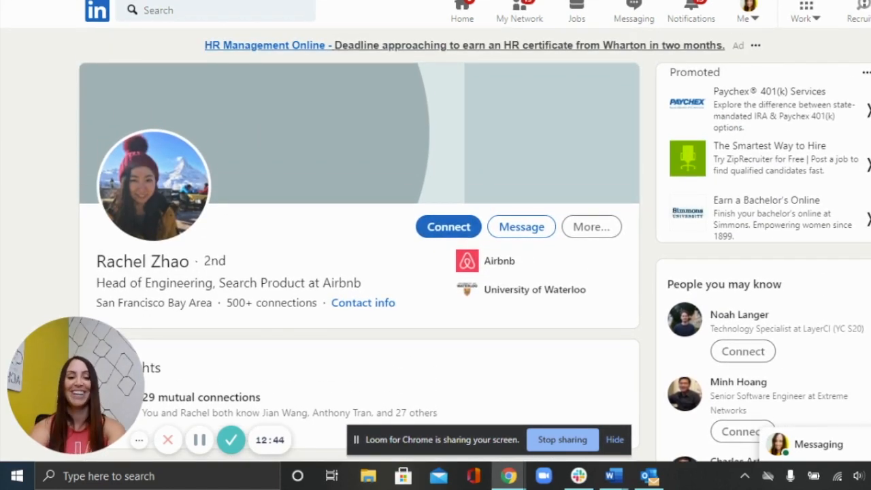
mouse_move(493, 340)
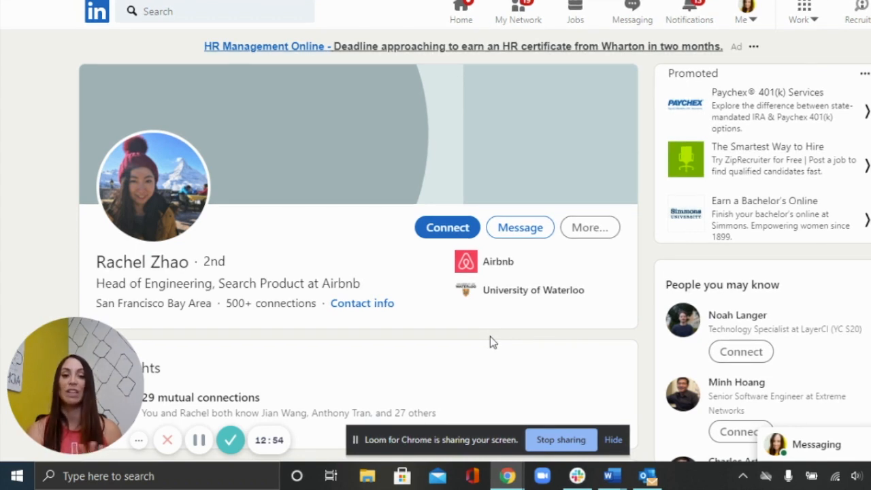
mouse_move(549, 359)
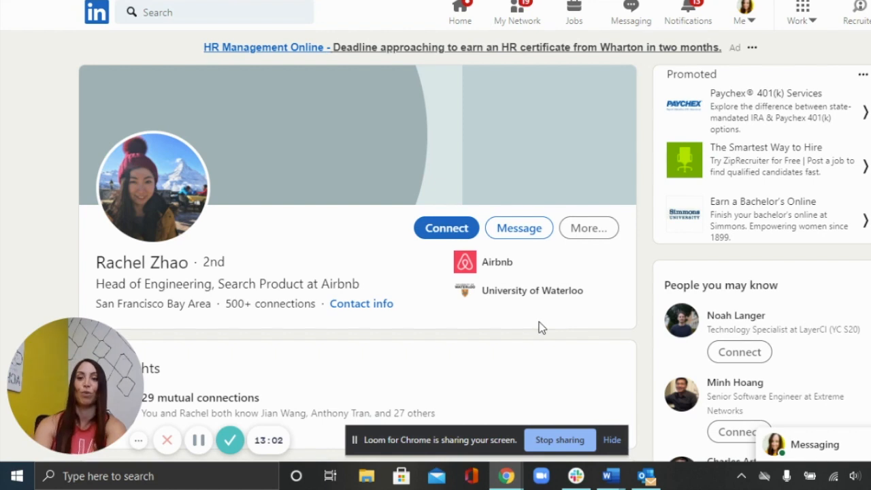
mouse_move(470, 22)
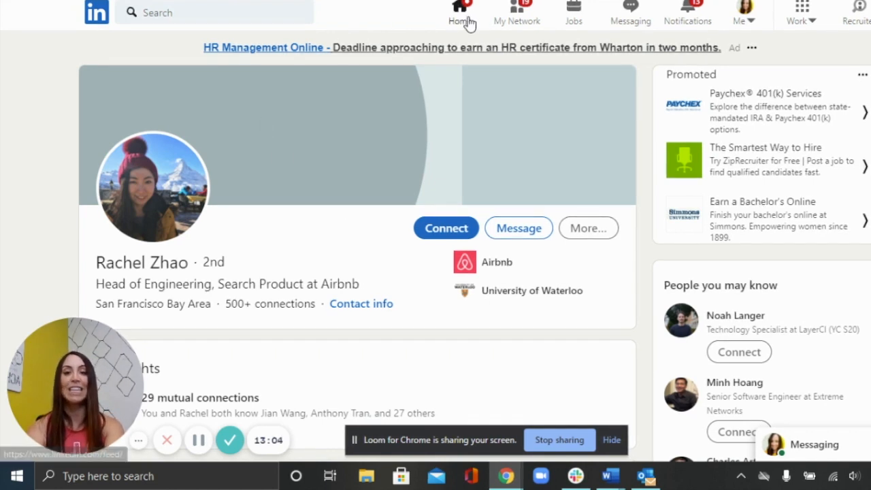
mouse_move(368, 13)
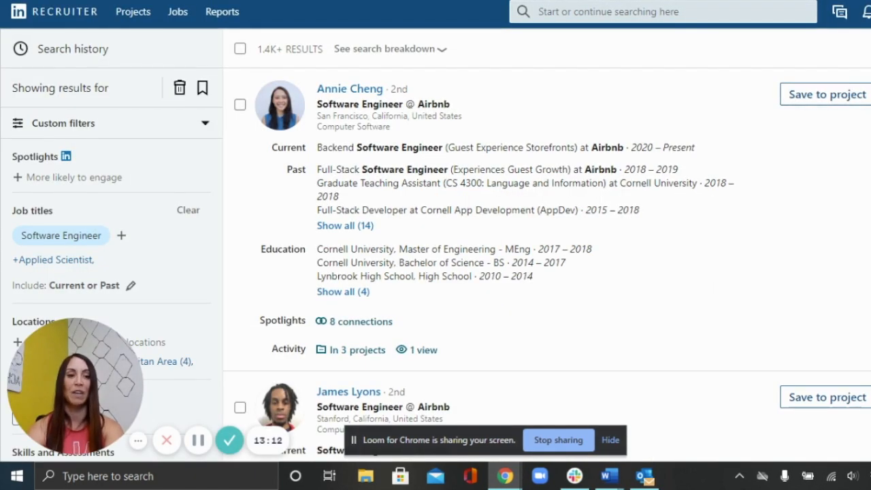
scroll("down", 3)
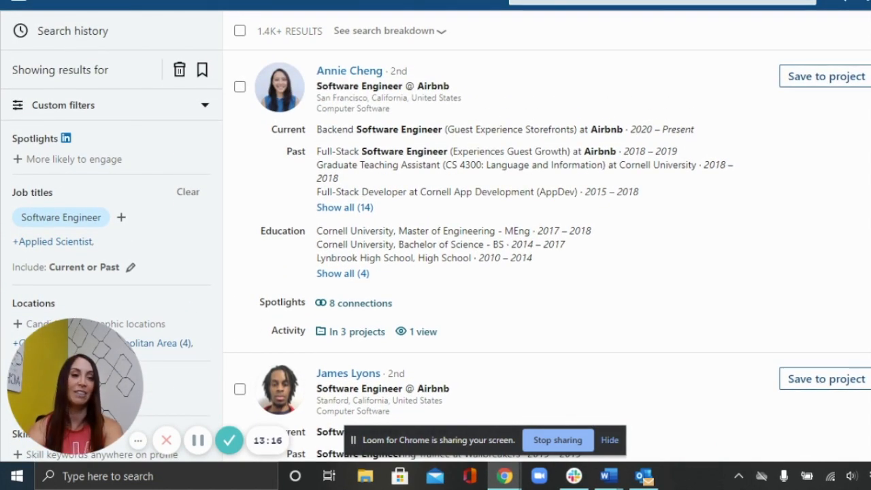
scroll("down", 3)
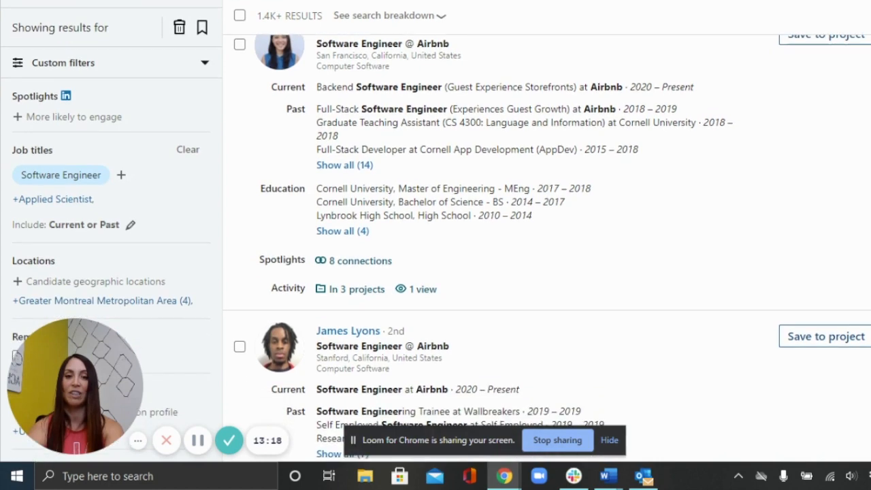
scroll("down", 3)
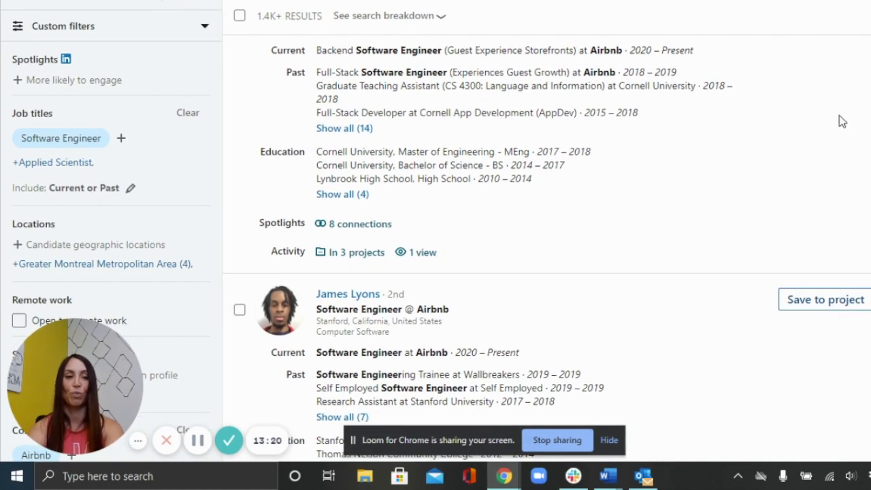
scroll("down", 3)
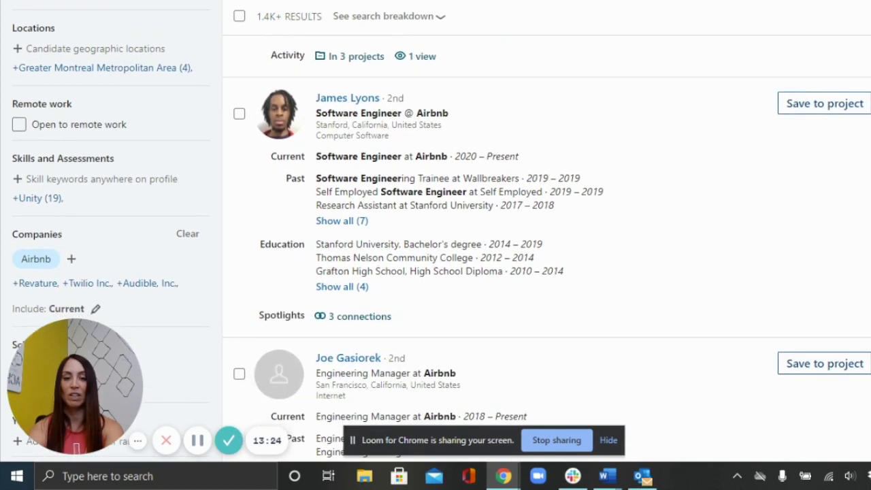
scroll("down", 3)
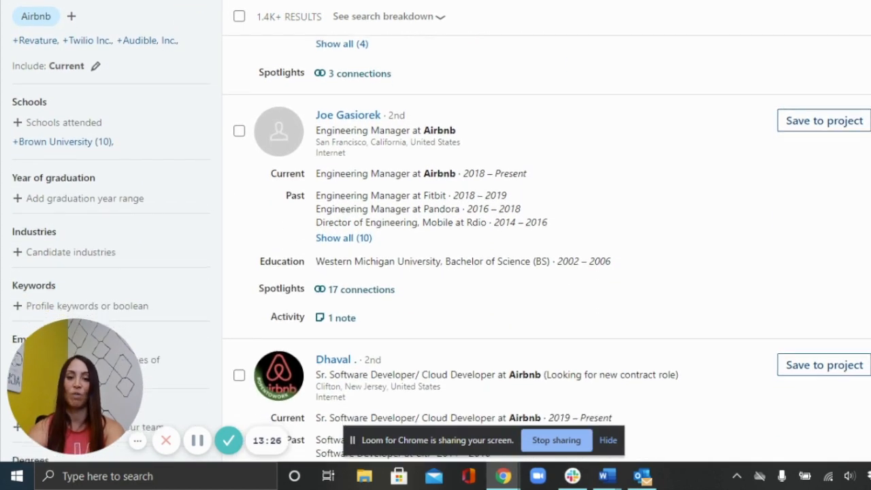
scroll("down", 3)
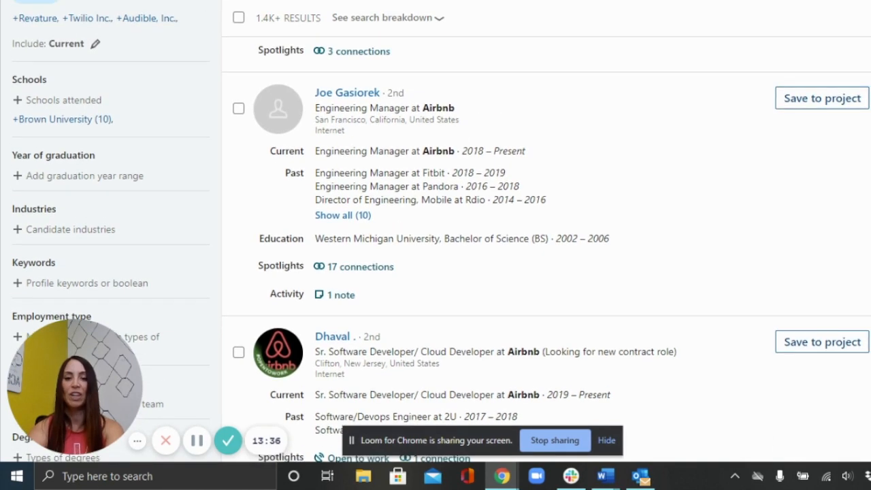
scroll("down", 3)
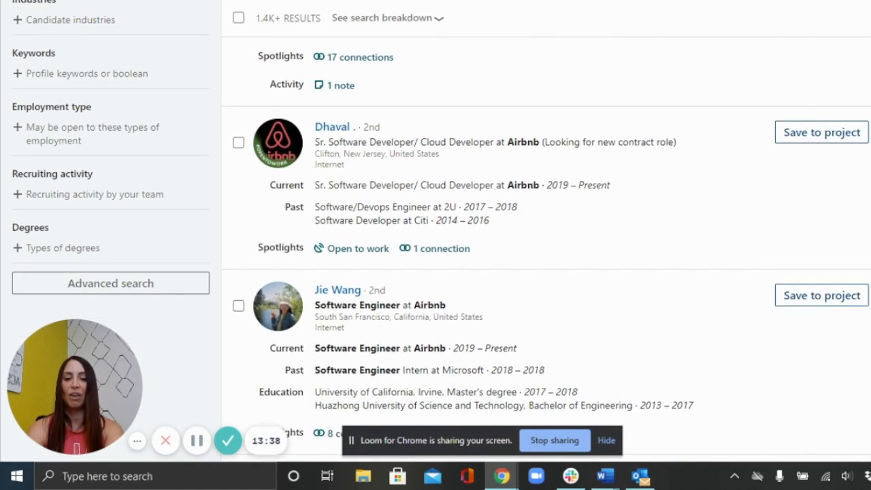
scroll("down", 3)
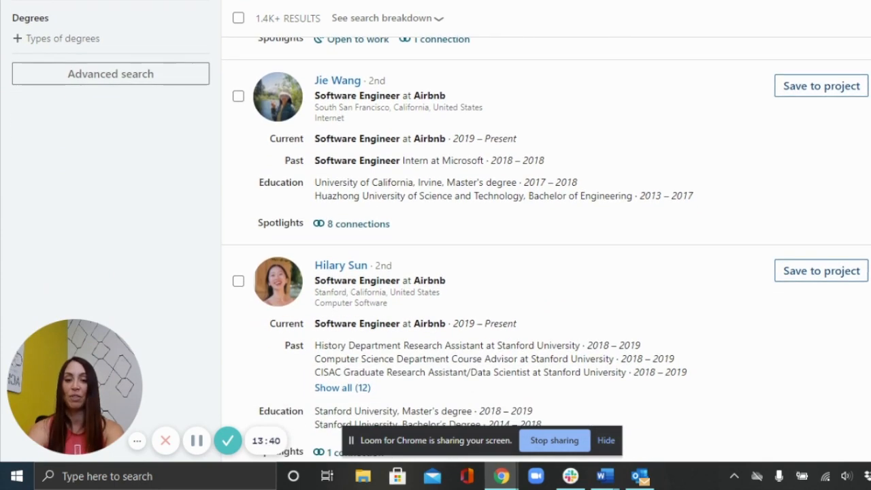
scroll("down", 3)
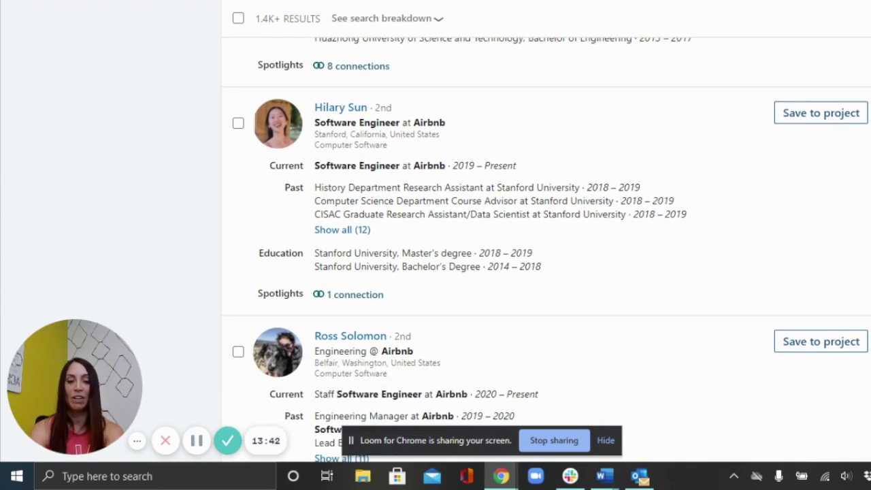
scroll("down", 3)
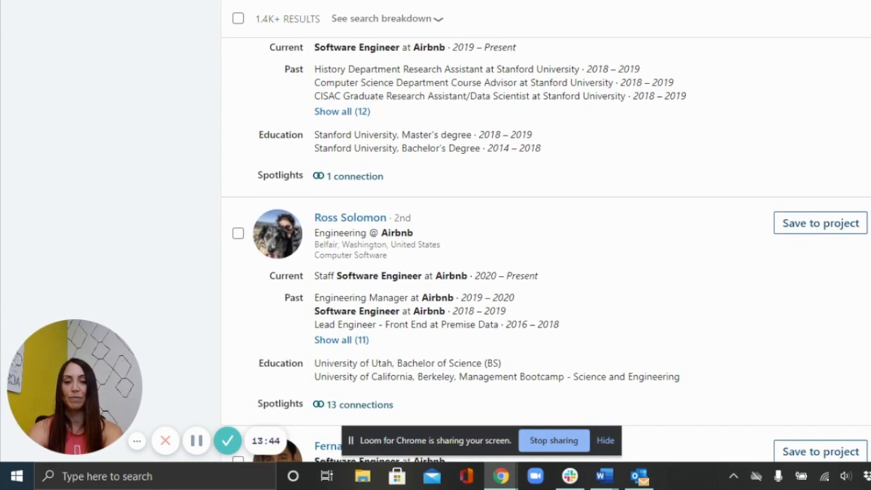
scroll("down", 3)
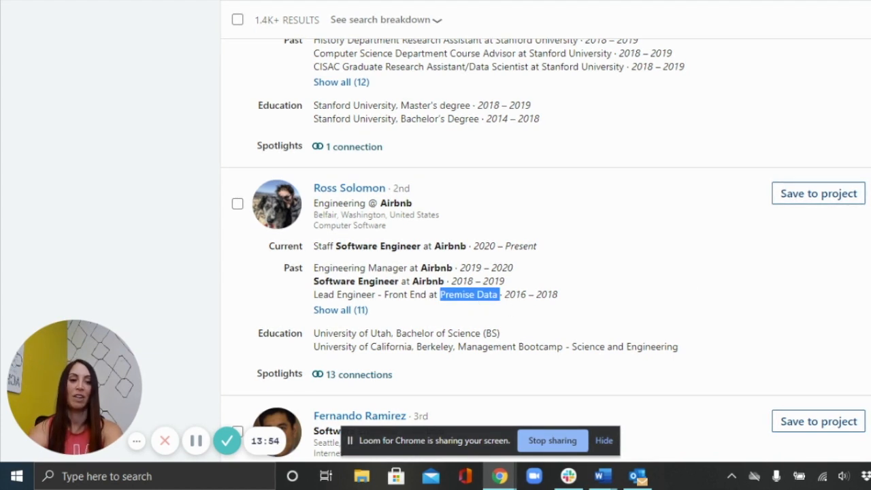
scroll("down", 3)
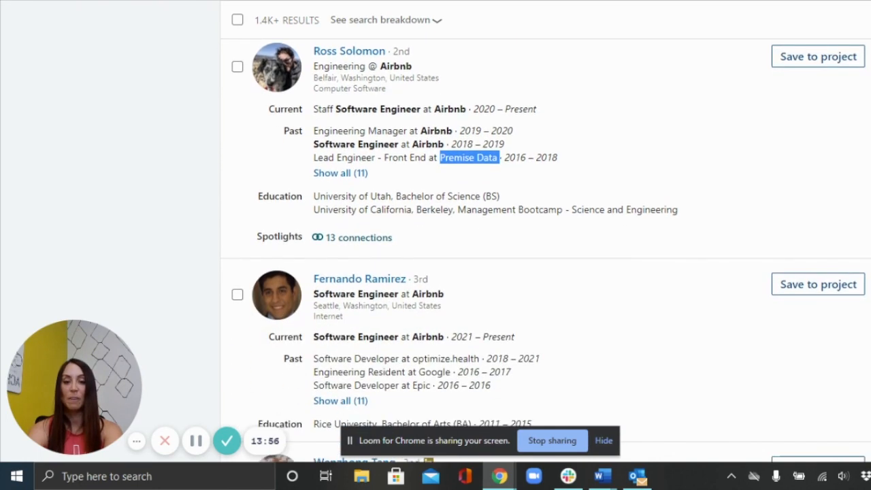
scroll("down", 3)
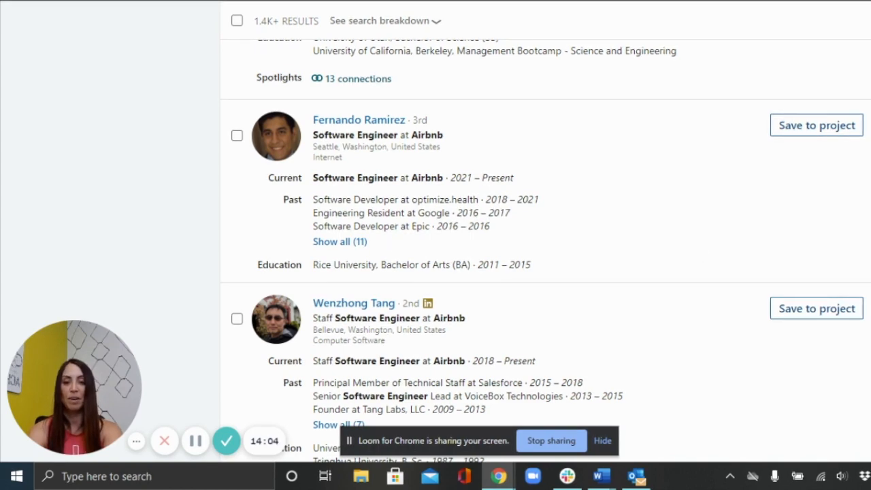
scroll("down", 3)
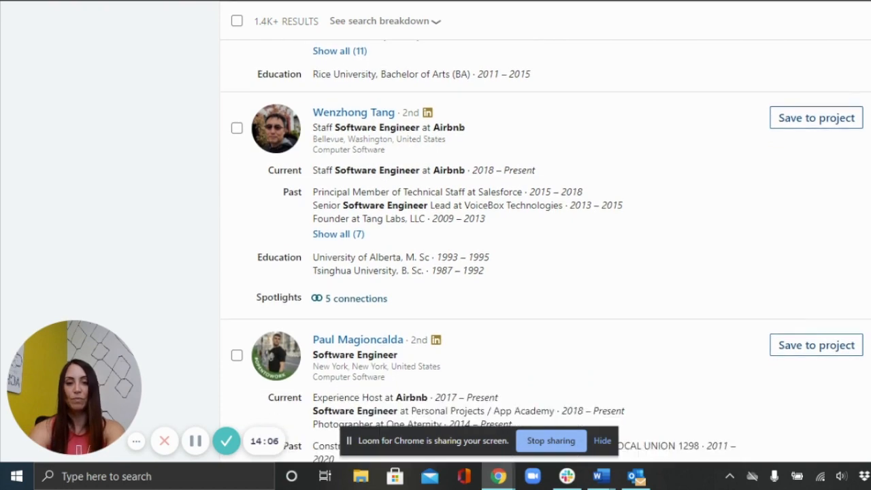
scroll("down", 3)
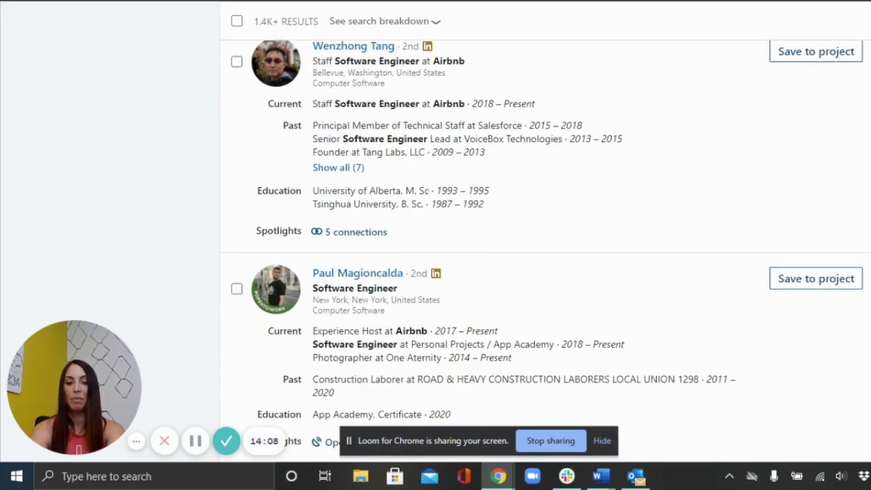
scroll("down", 3)
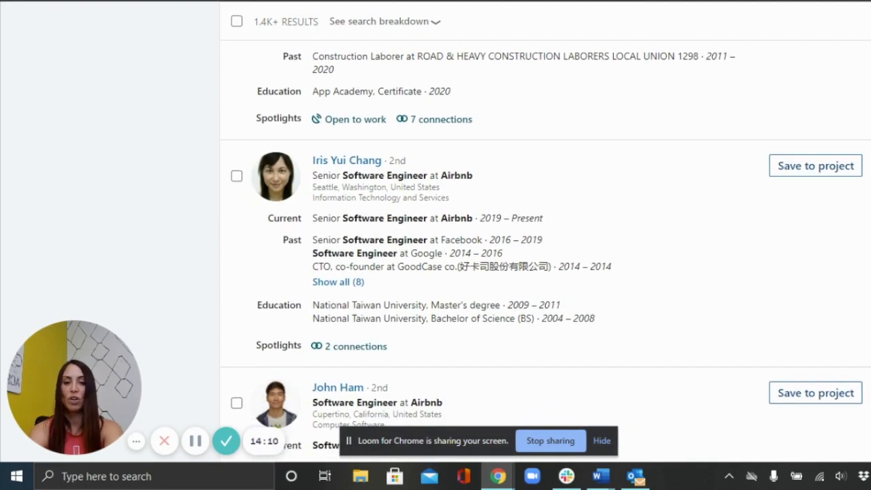
scroll("down", 3)
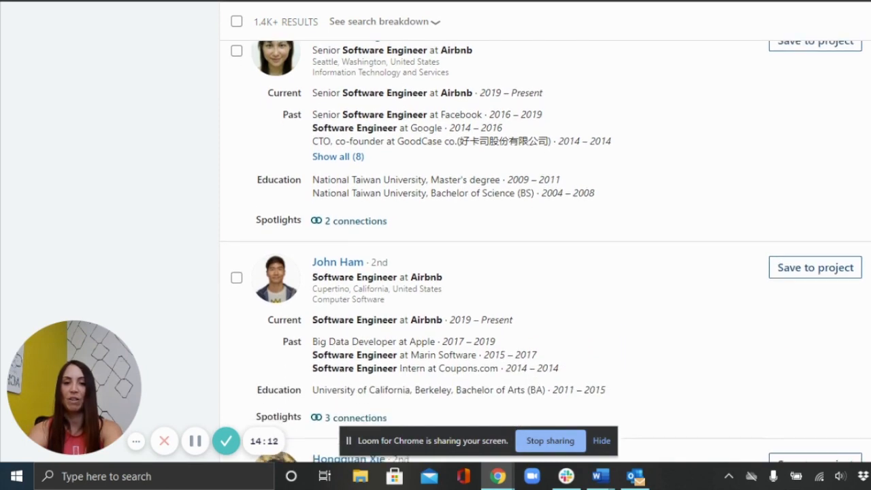
scroll("down", 3)
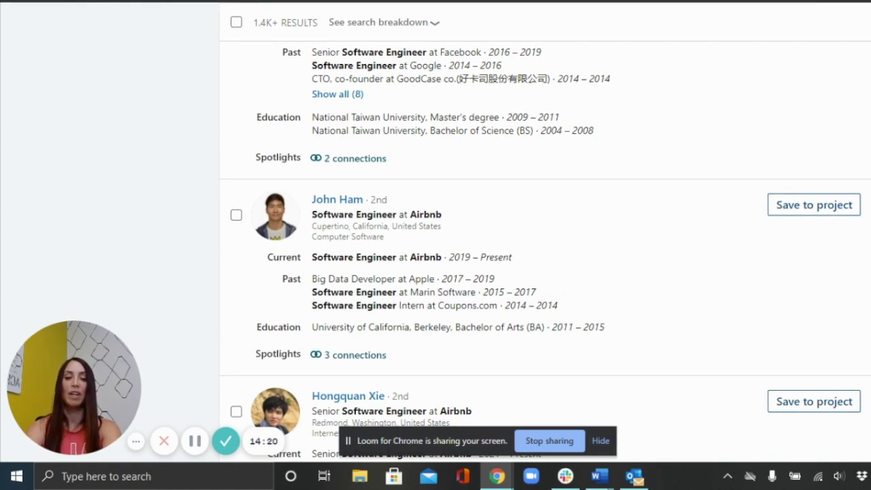
mouse_move(479, 296)
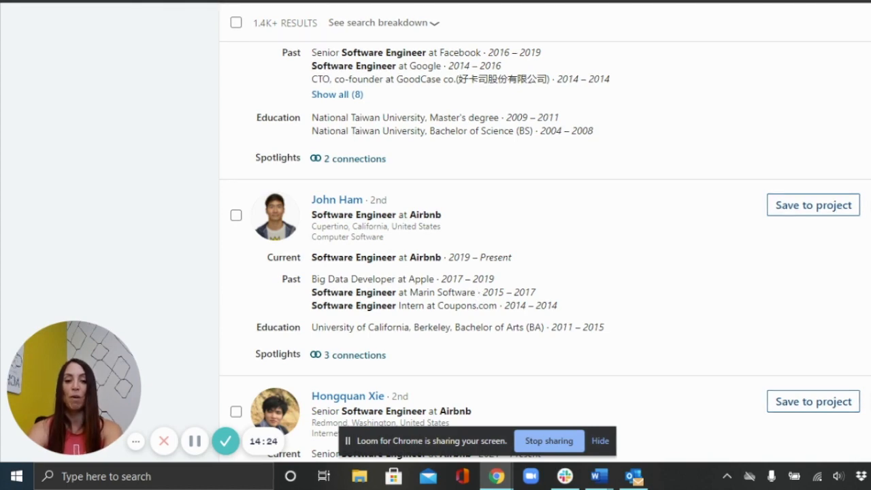
scroll("down", 3)
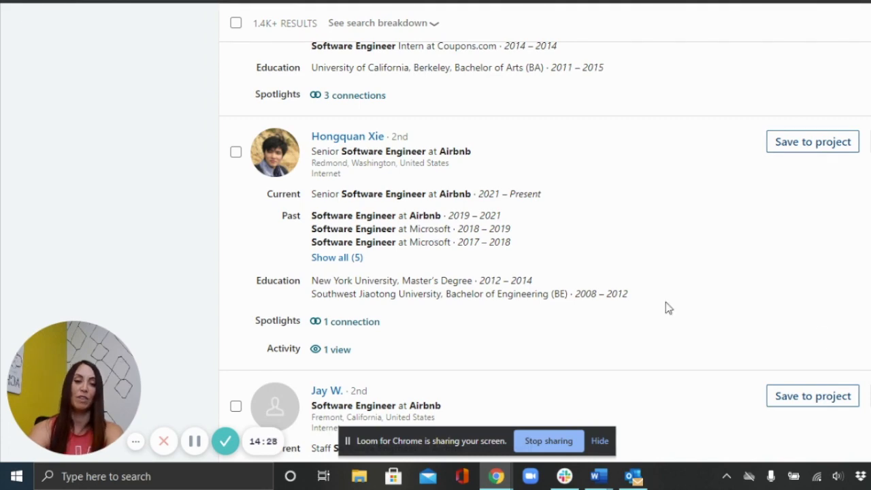
scroll("down", 3)
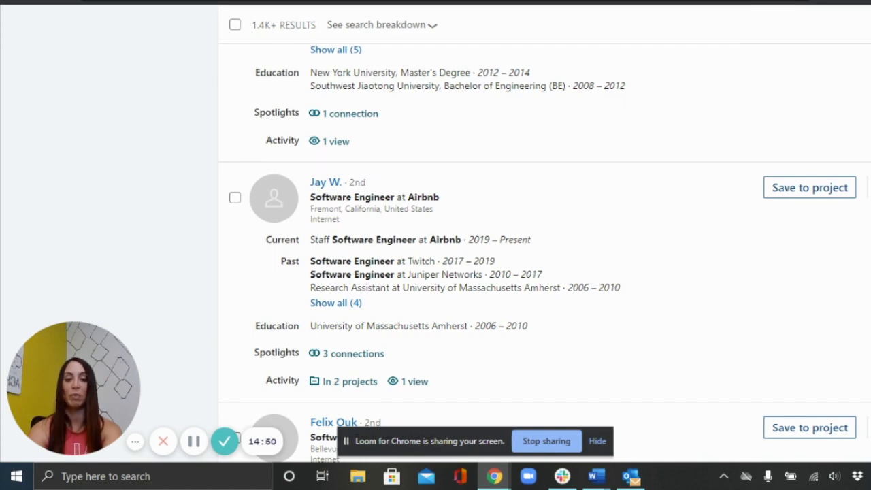
scroll("down", 3)
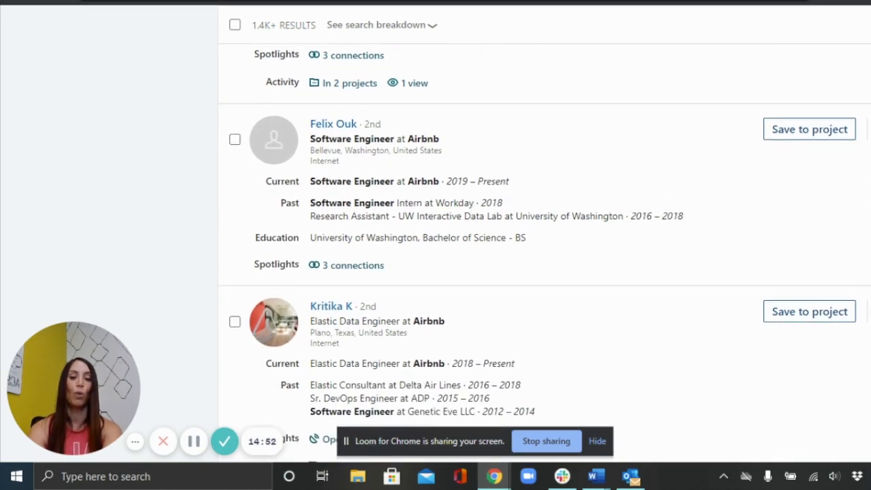
scroll("down", 3)
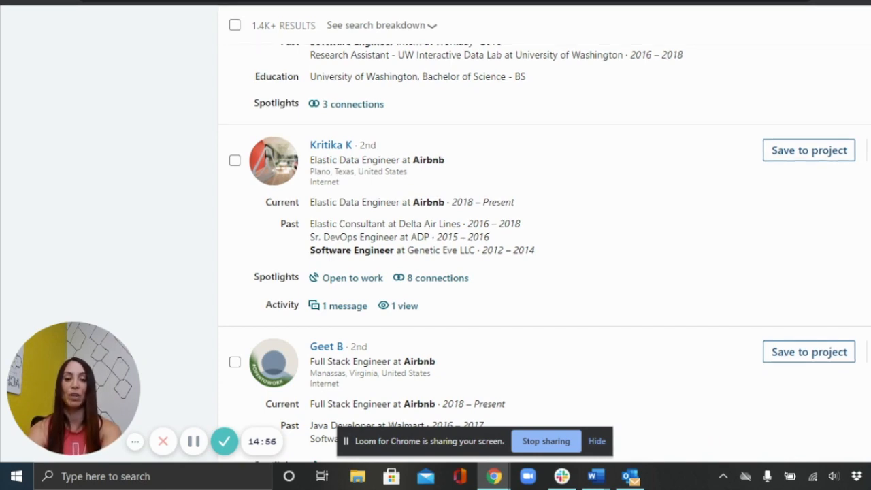
scroll("down", 3)
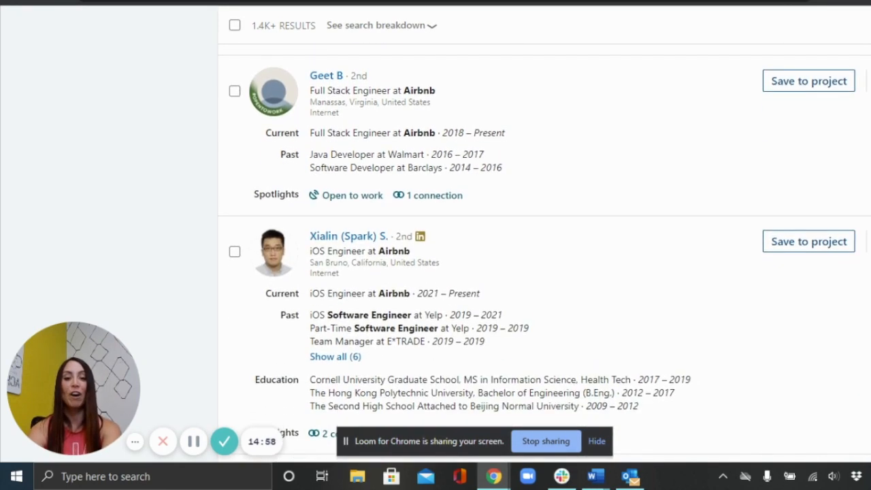
scroll("down", 3)
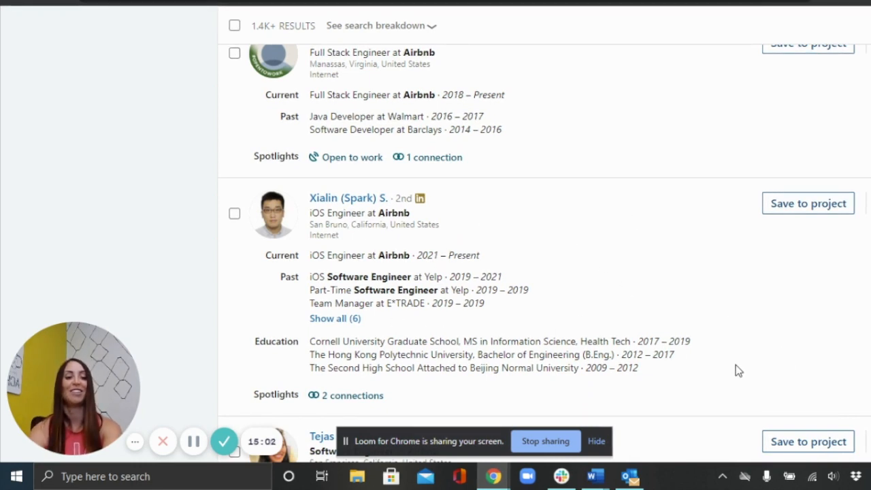
mouse_move(855, 344)
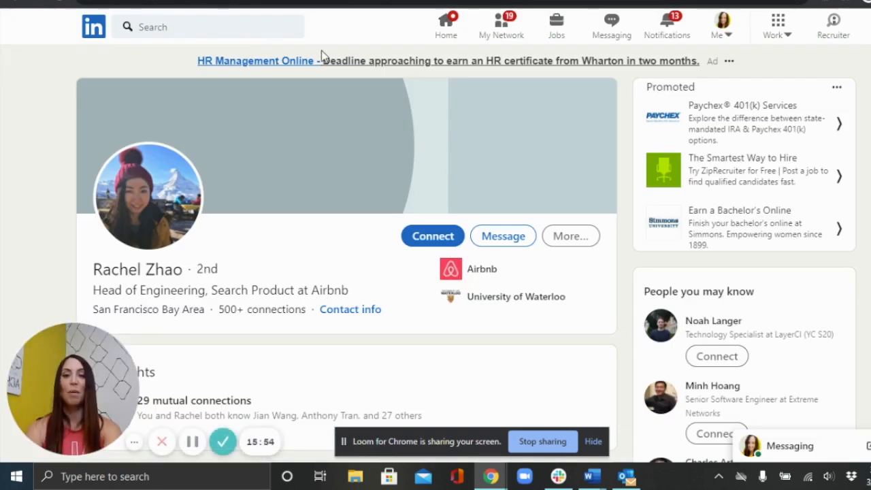
Search 'airbnb' and go to Airbnb's company page from the suggestions.
left_click(206, 28)
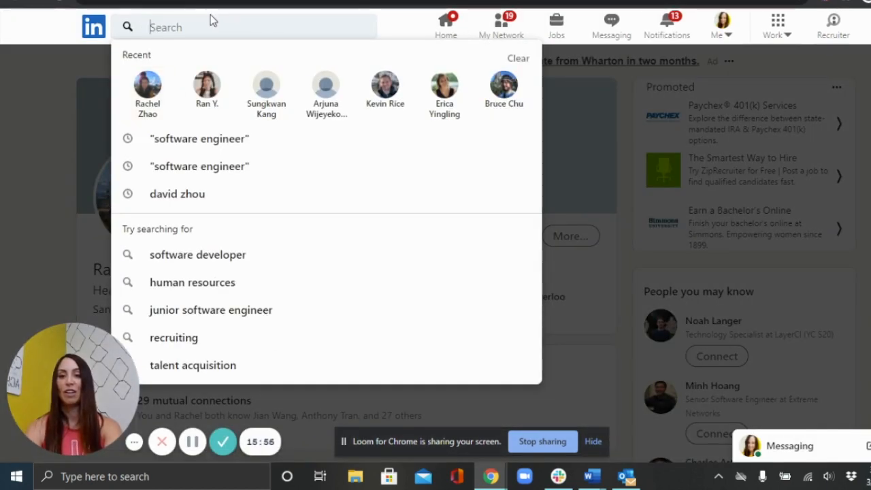
type("airbnb")
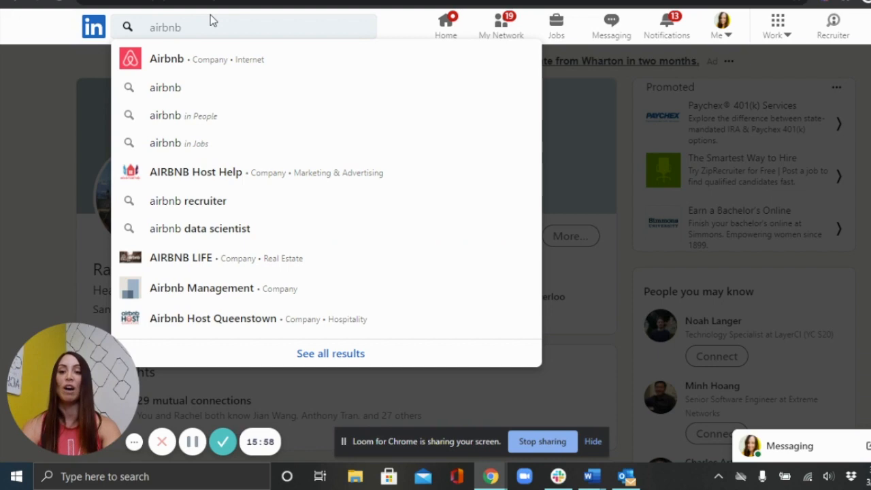
left_click(166, 60)
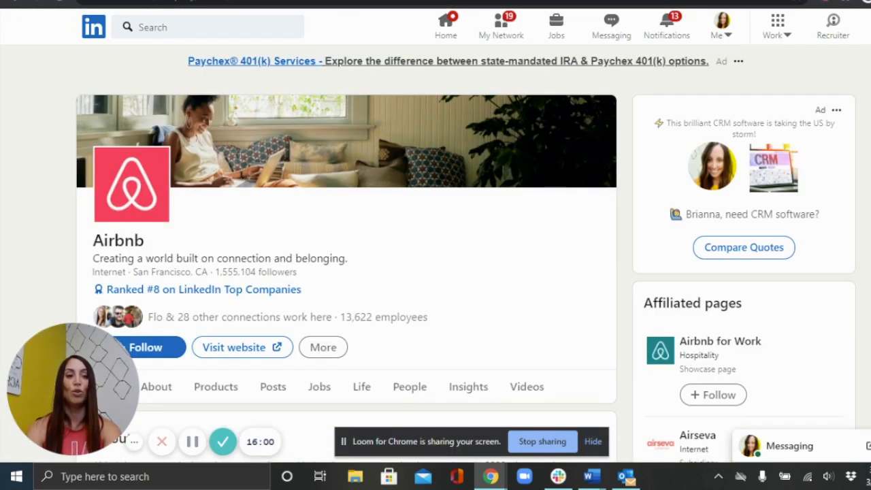
scroll("down", 3)
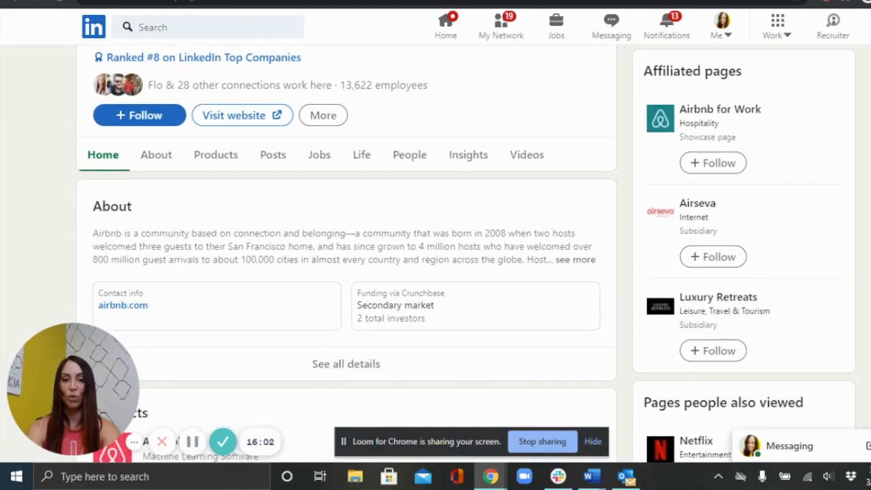
scroll("down", 3)
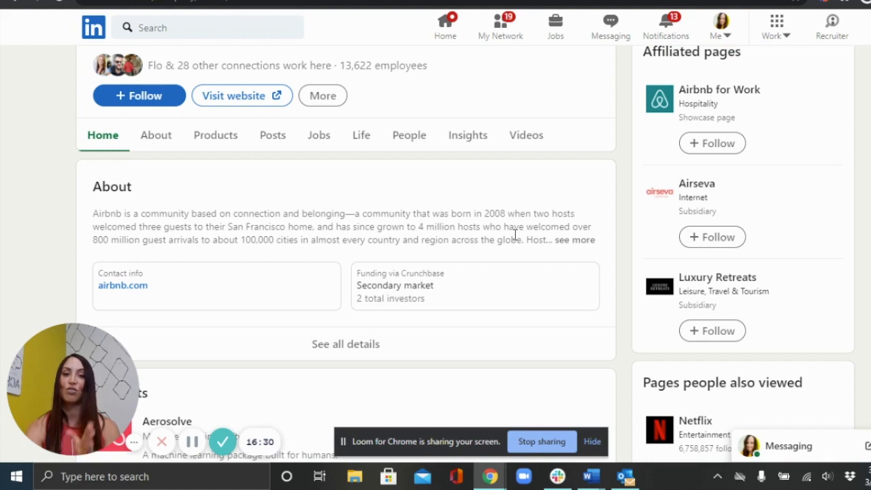
mouse_move(525, 231)
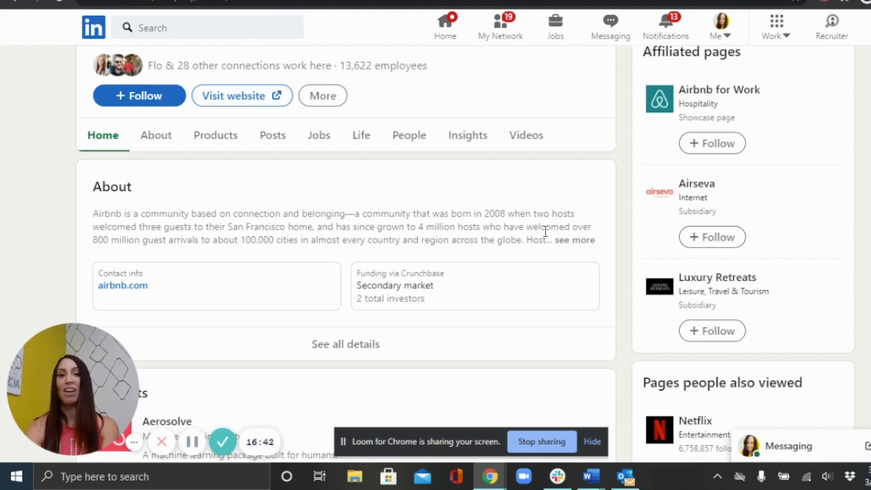
mouse_move(602, 225)
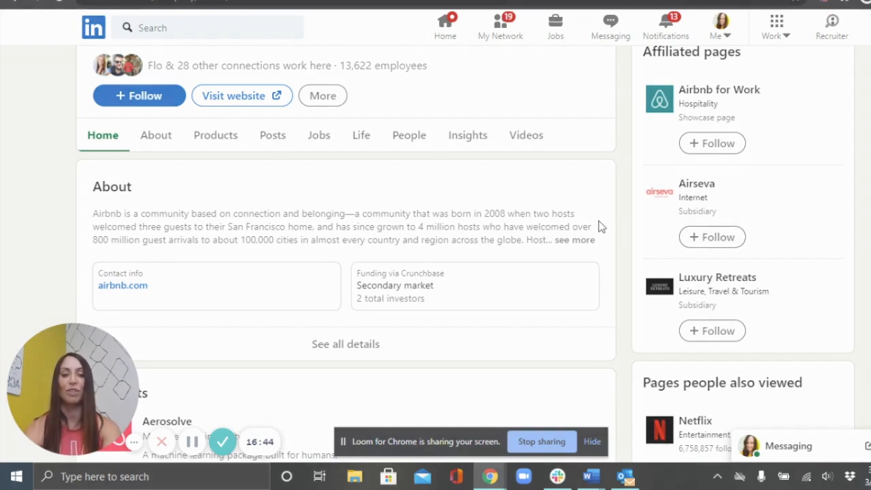